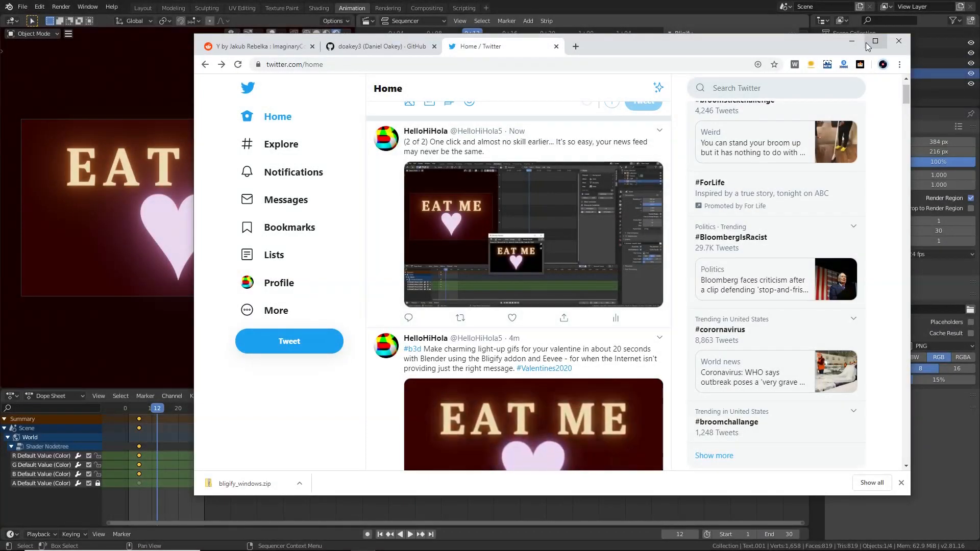
- Hide the browser and close the render preview, revealing the glowing EAT ME heart scene
click(898, 41)
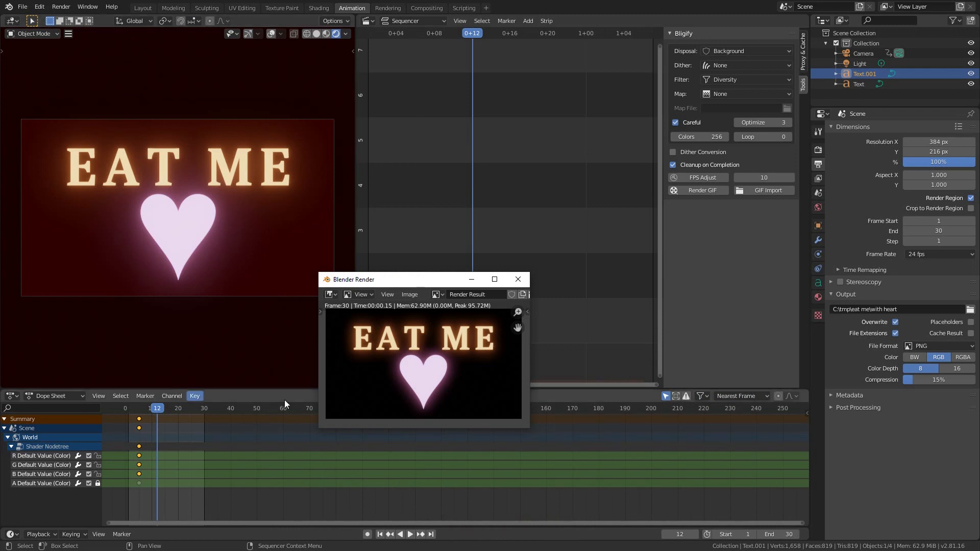
click(518, 279)
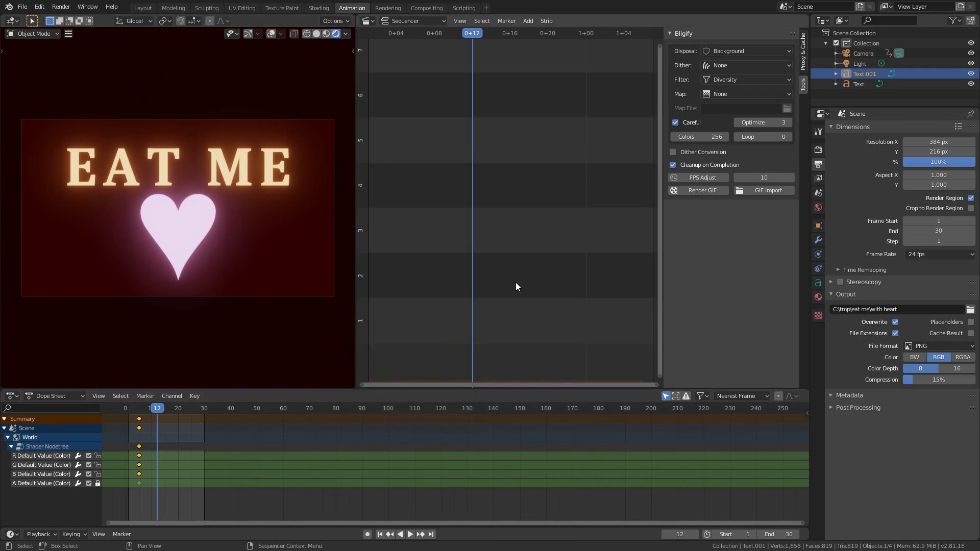
click(409, 534)
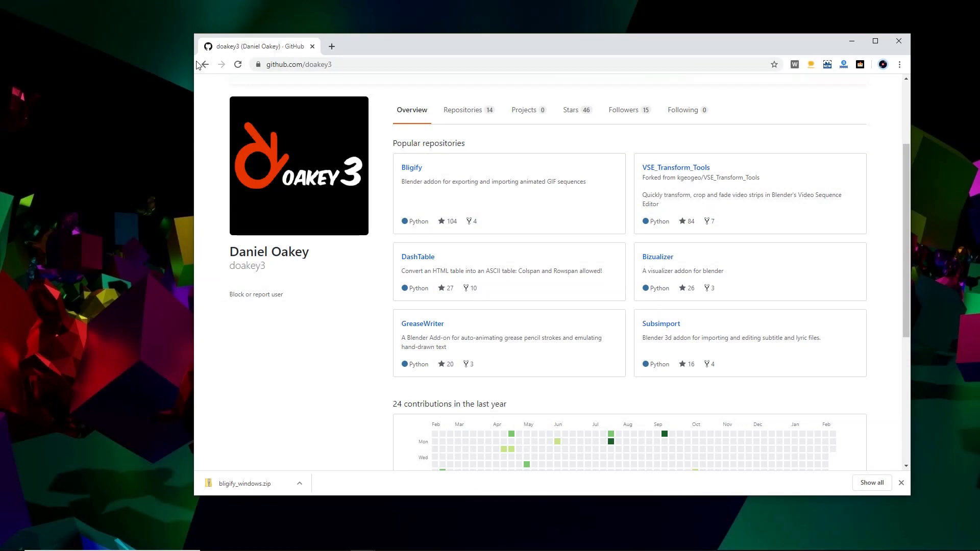
- Navigate from the Bligify repository's Installation section to the latest release (1.3.9) page
click(411, 166)
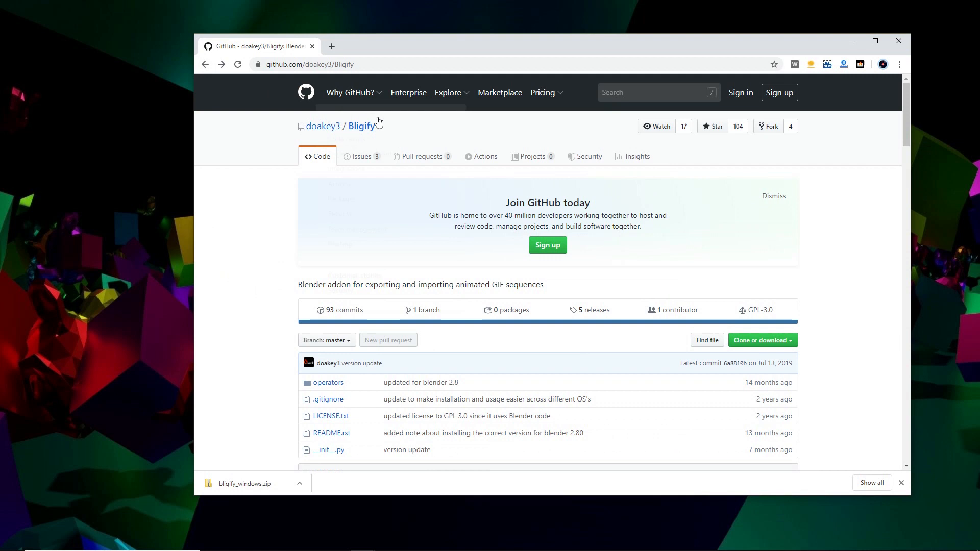
mouse_move(408, 126)
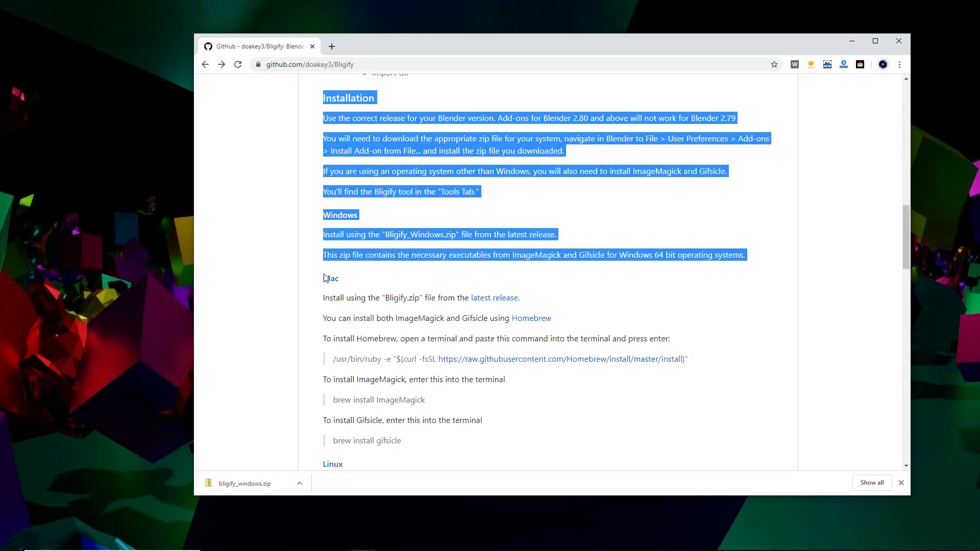
scroll(down, 3)
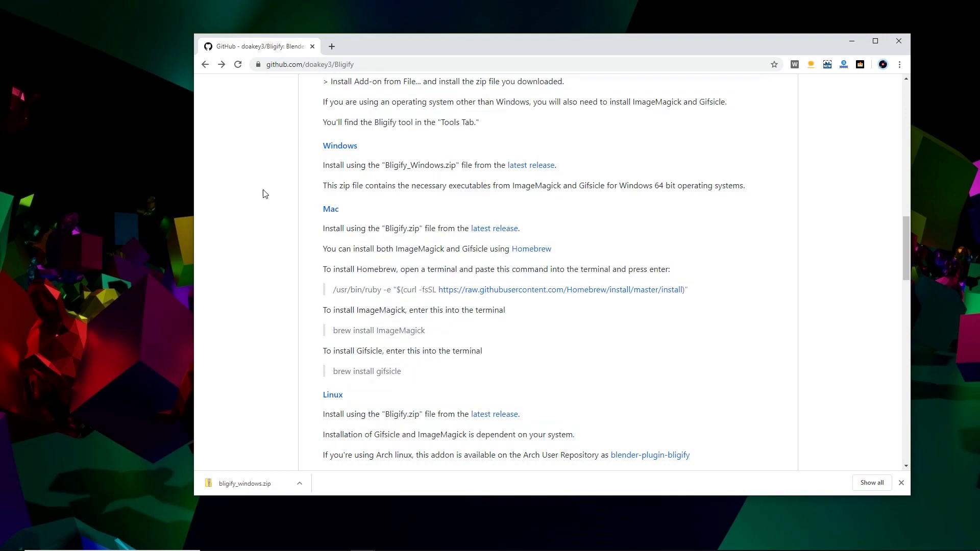
mouse_move(530, 165)
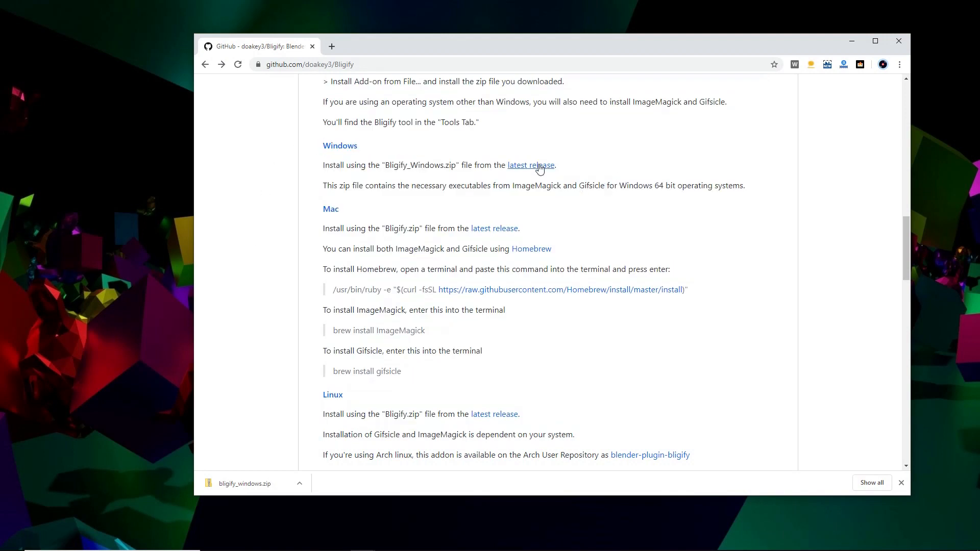
click(531, 165)
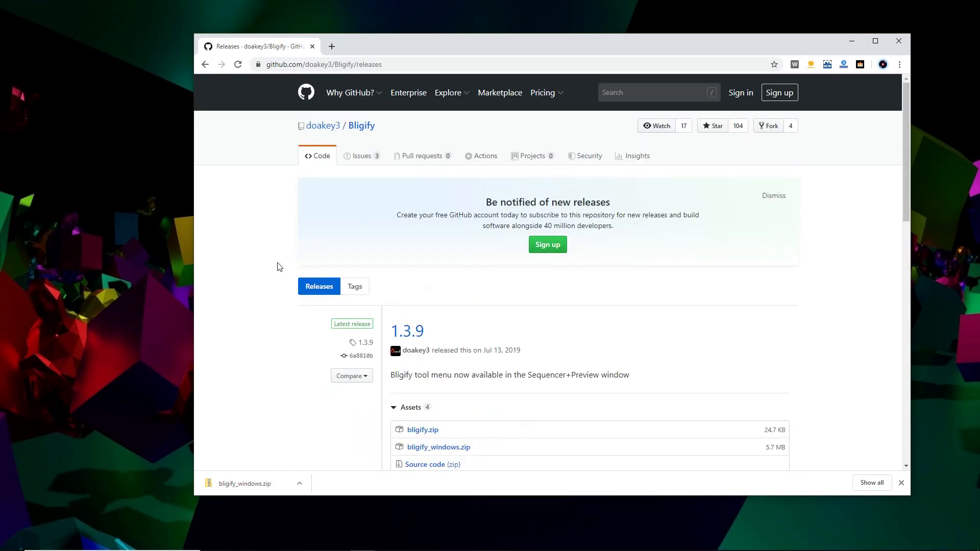
scroll(down, 3)
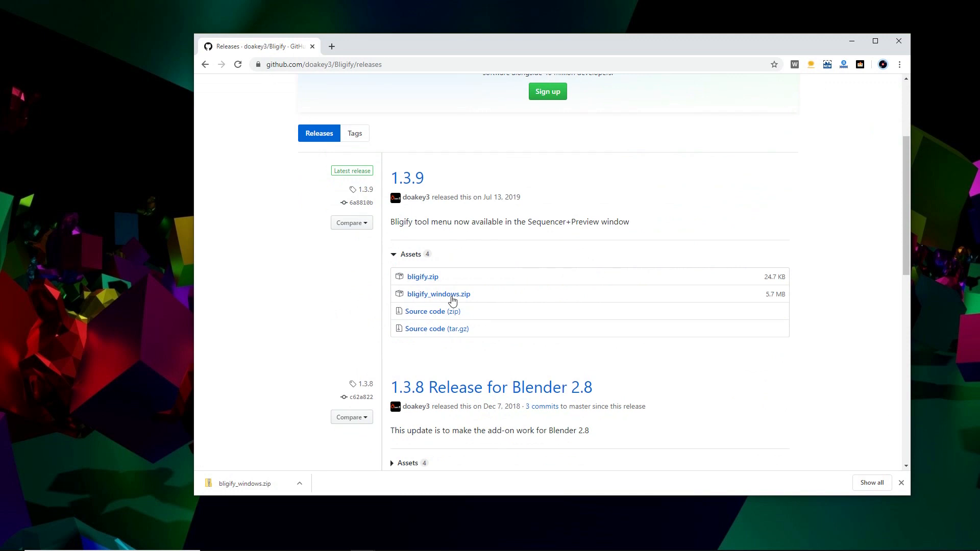
mouse_move(247, 476)
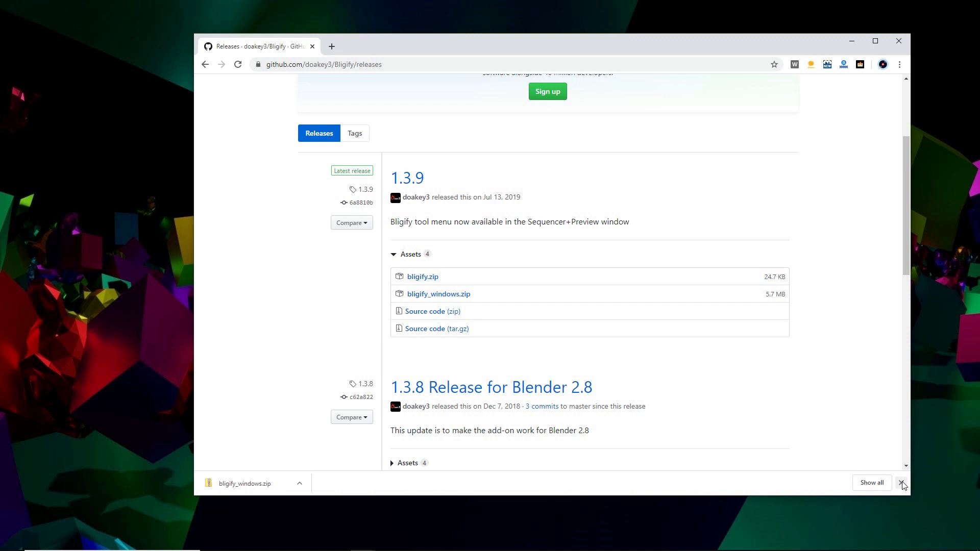
- Dismiss the downloads bar and launch Blender 2.81
click(902, 485)
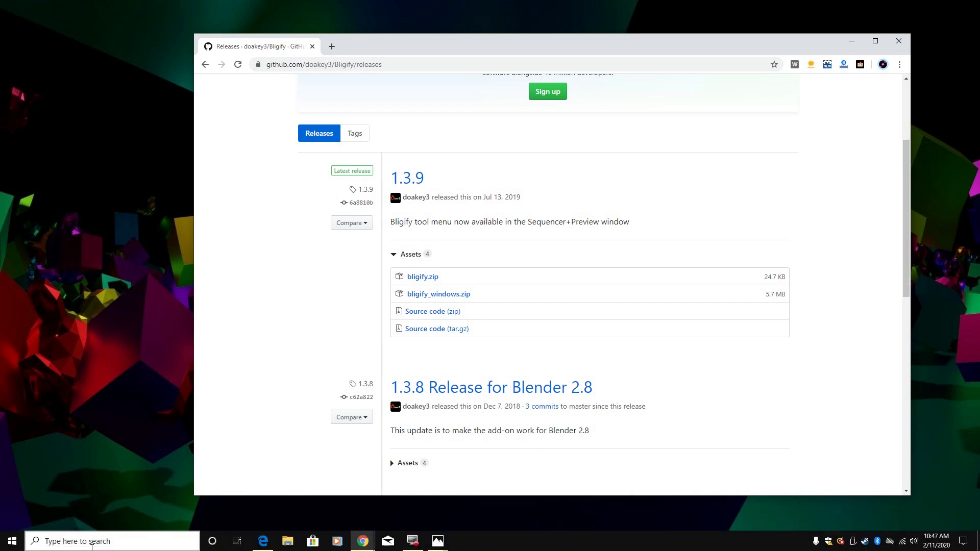
click(11, 541)
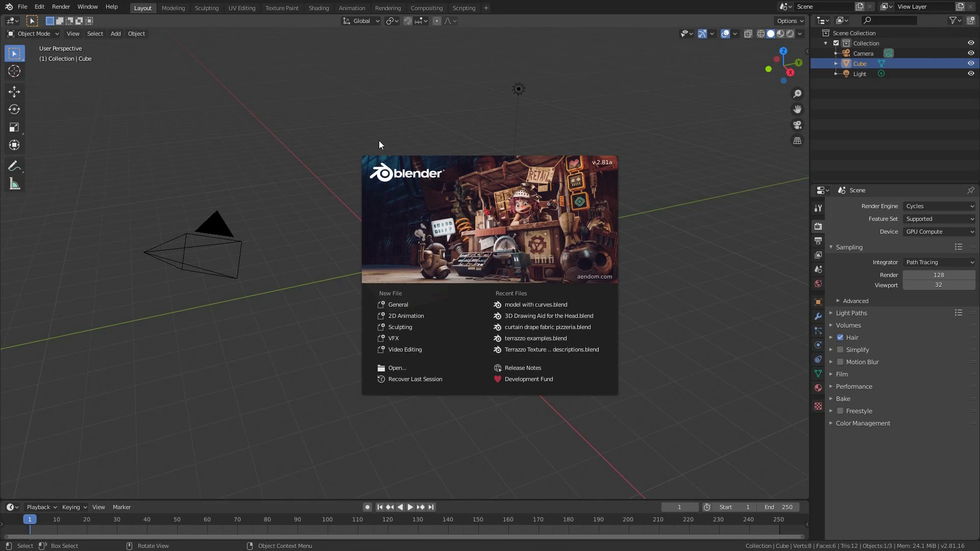
- Install bligify_windows.zip via Preferences > Add-ons and enable Sequencer: Bligify
click(39, 6)
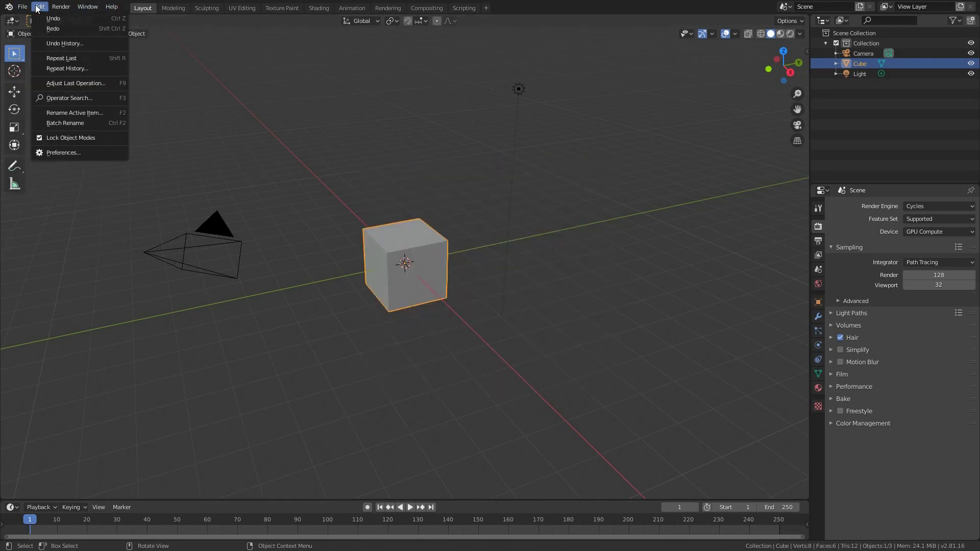
click(62, 152)
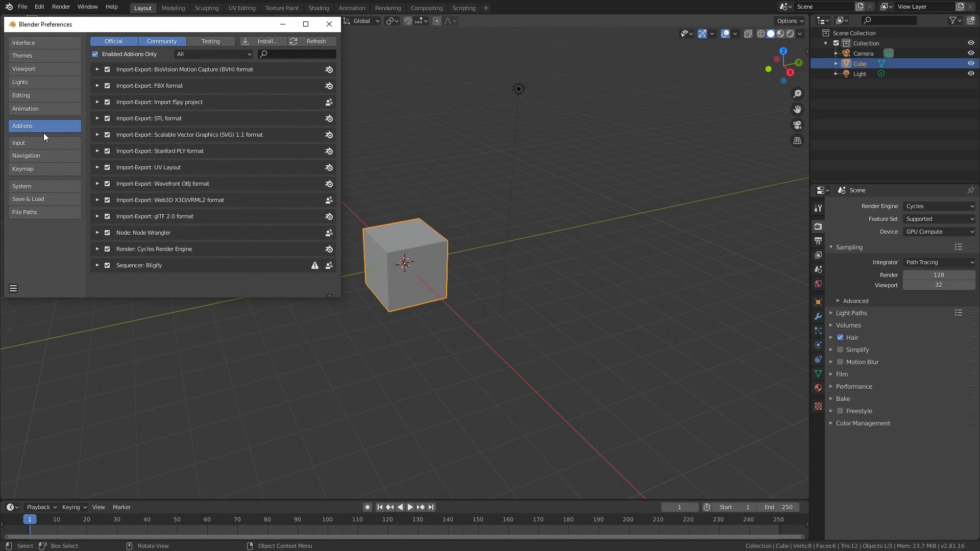
click(266, 41)
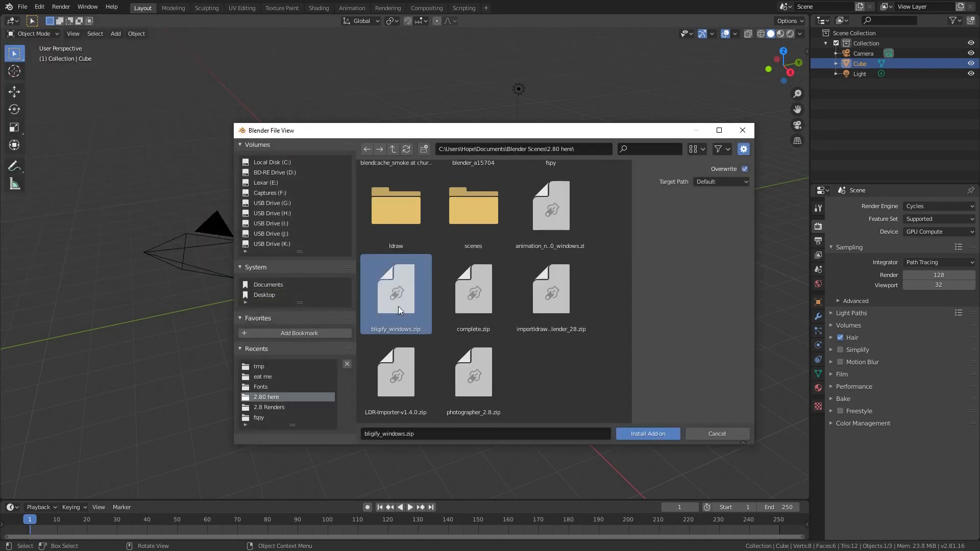
mouse_move(414, 334)
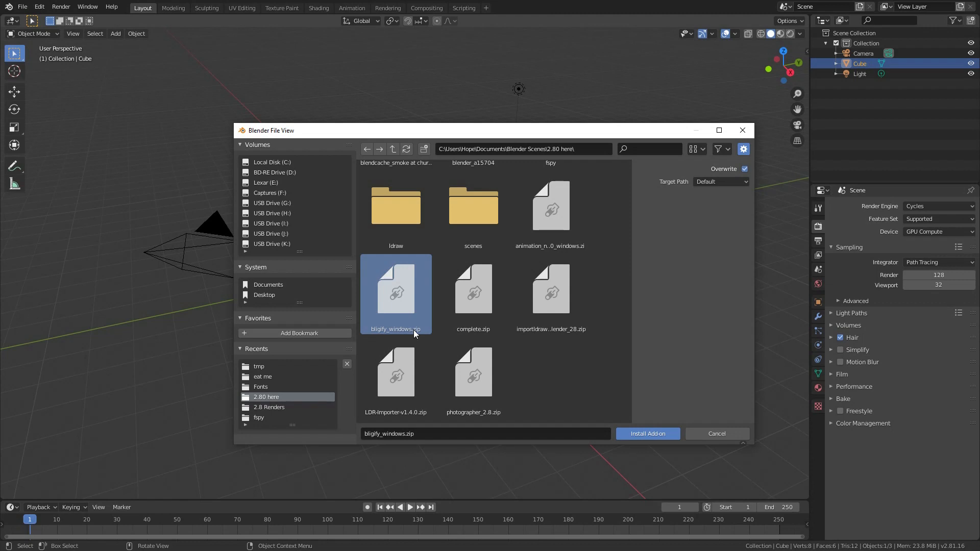
click(647, 434)
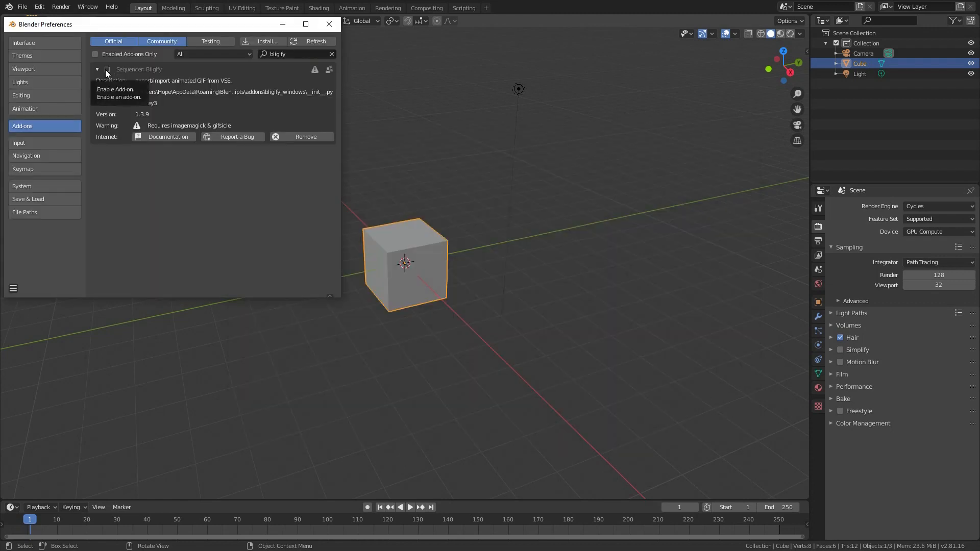
click(106, 69)
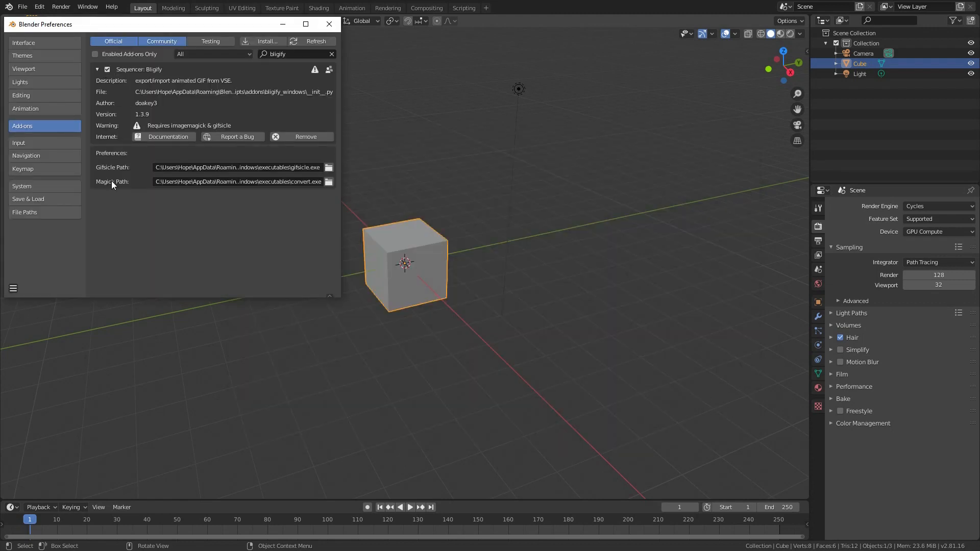
mouse_move(117, 188)
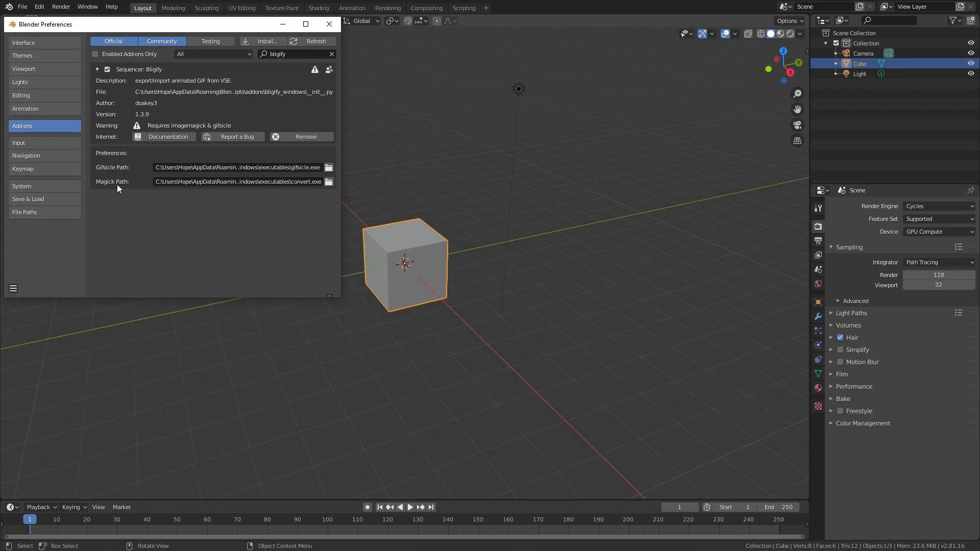
click(327, 24)
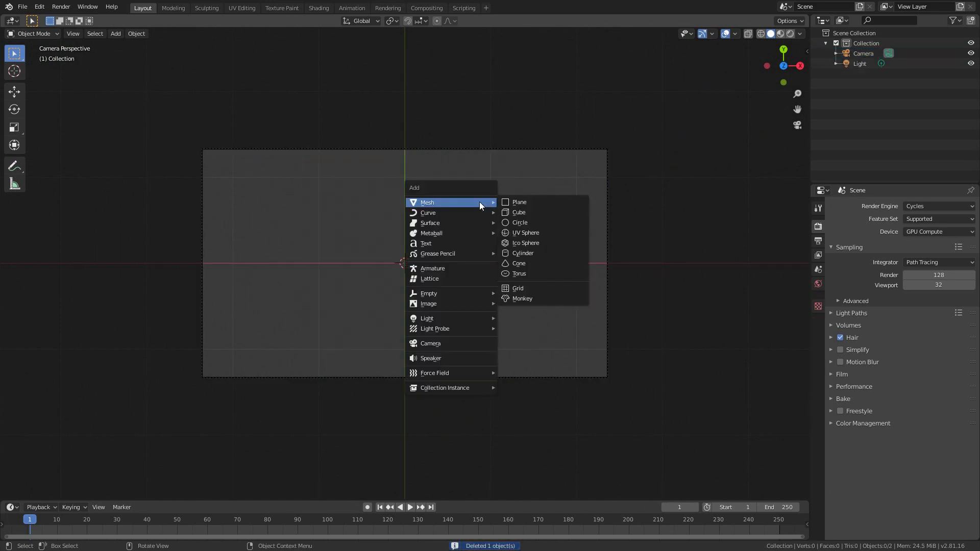
- Add a text object reading I LOVE YOU! and set its paragraph alignment to Center
click(425, 243)
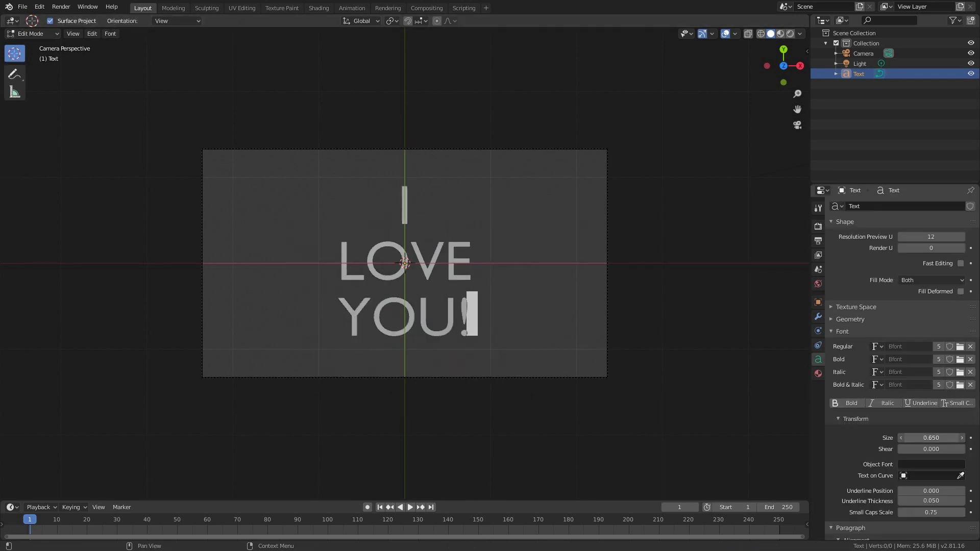
click(842, 331)
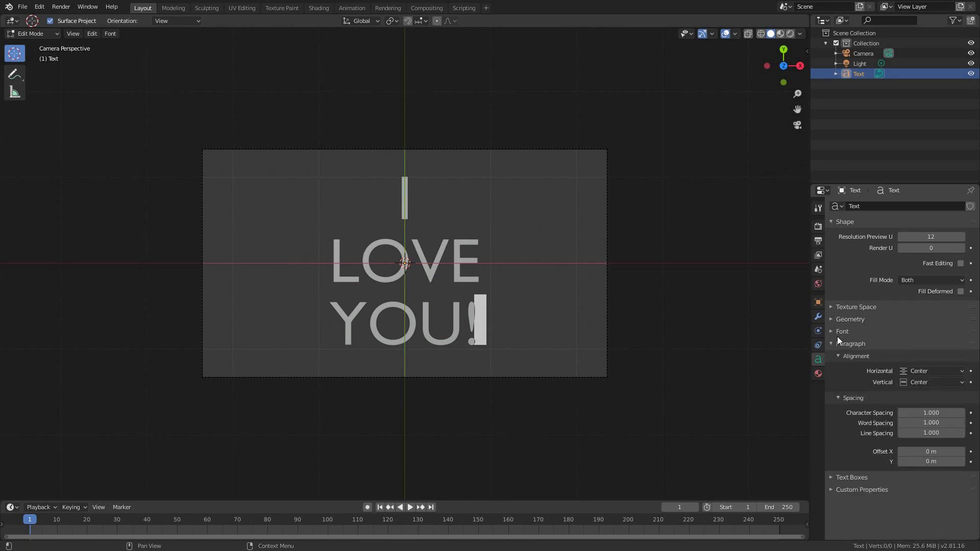
click(930, 370)
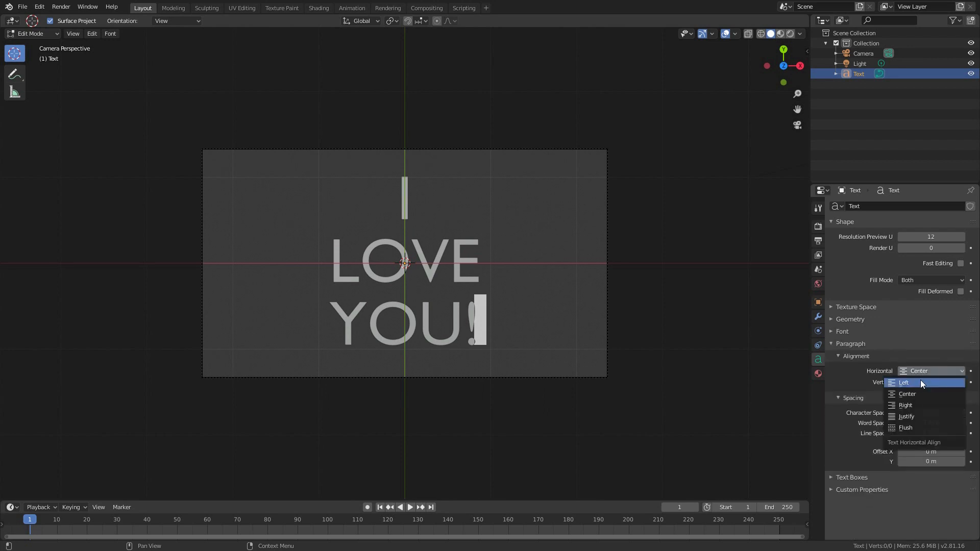
click(906, 394)
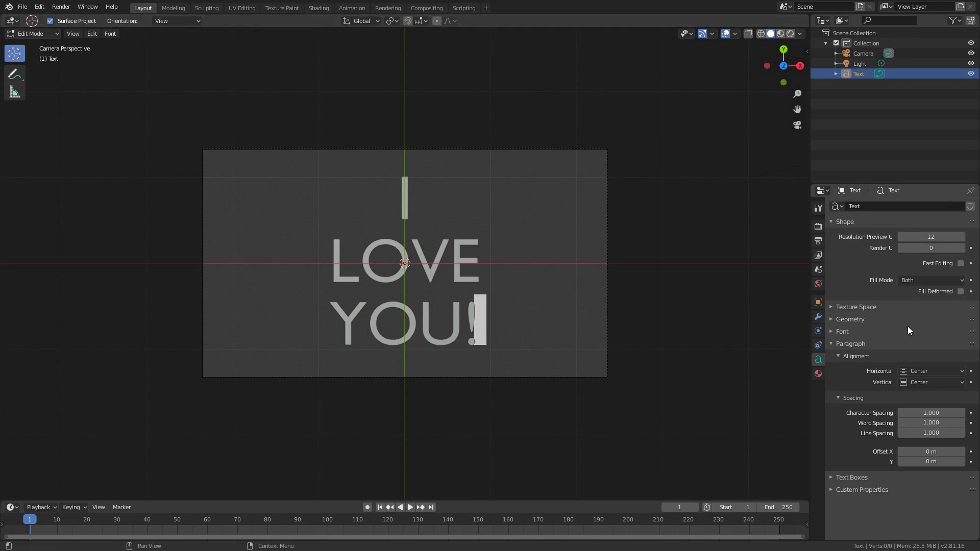
mouse_move(697, 263)
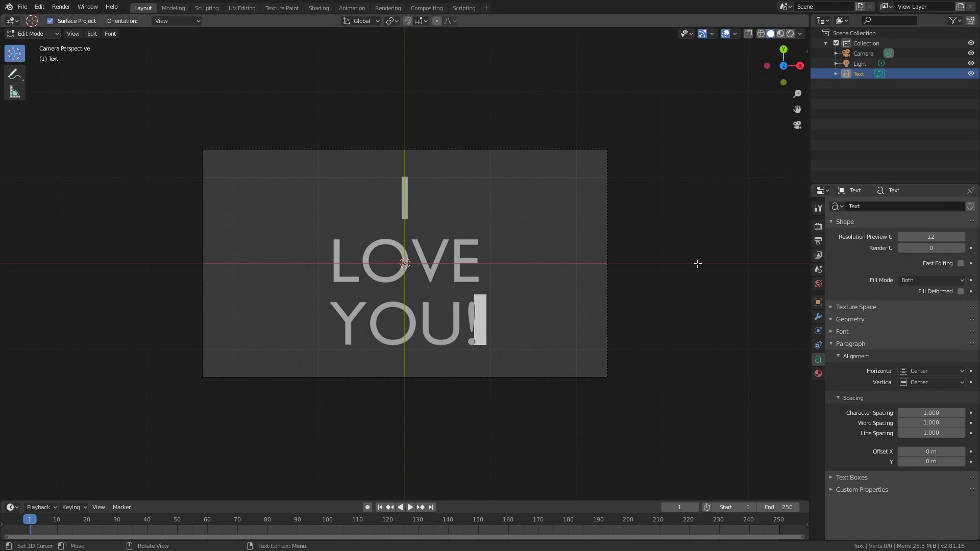
- Load times.ttf so the text uses Times New Roman
click(842, 331)
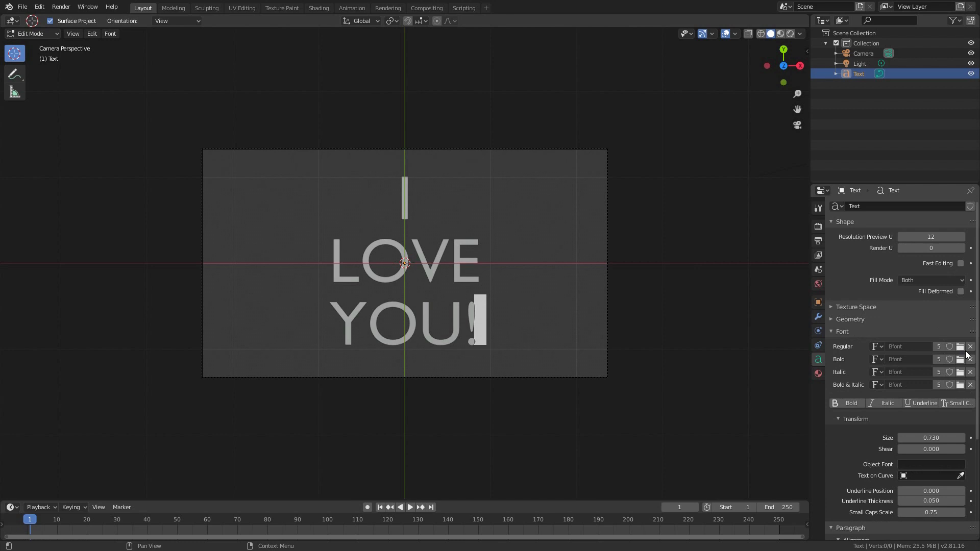
click(959, 346)
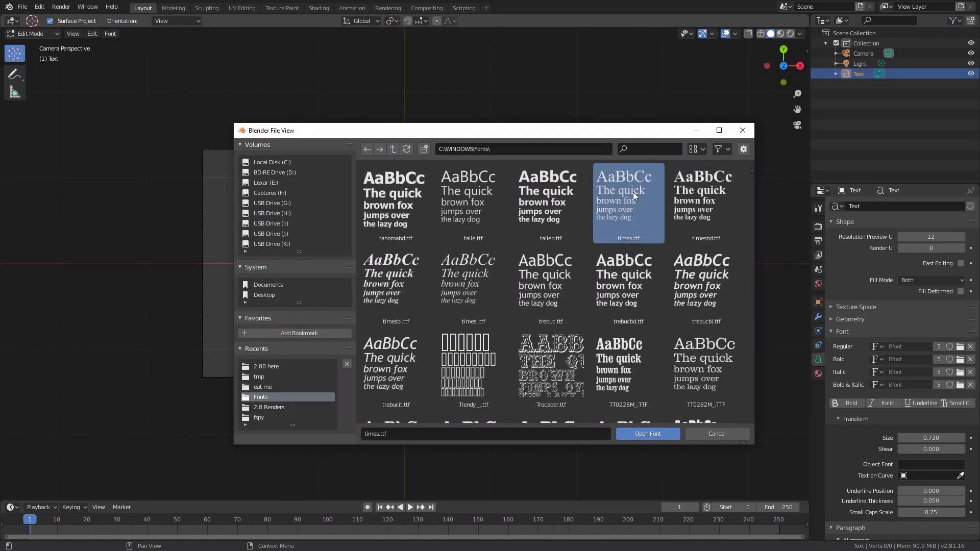
click(647, 433)
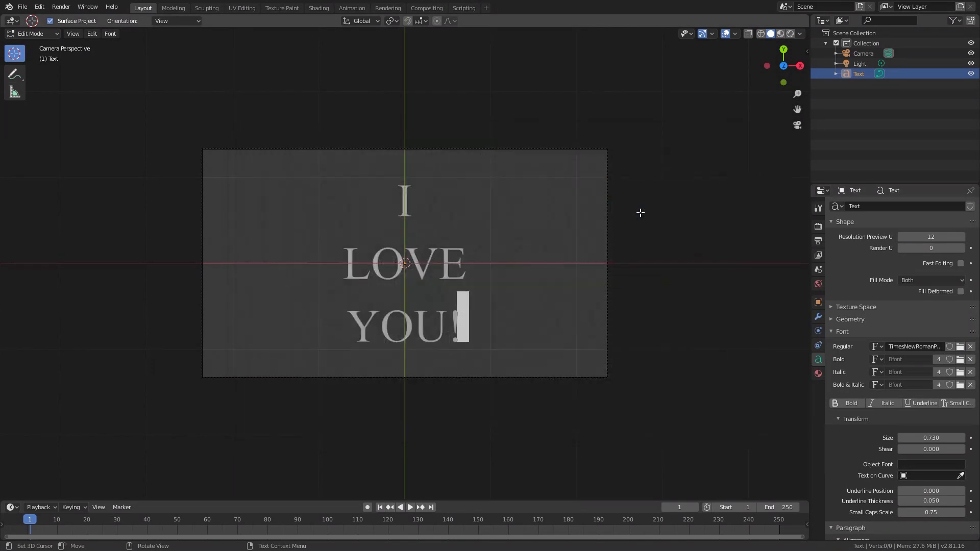
- Copy the ☺ glyph from Character Map and paste it after YOU!
text(chara)
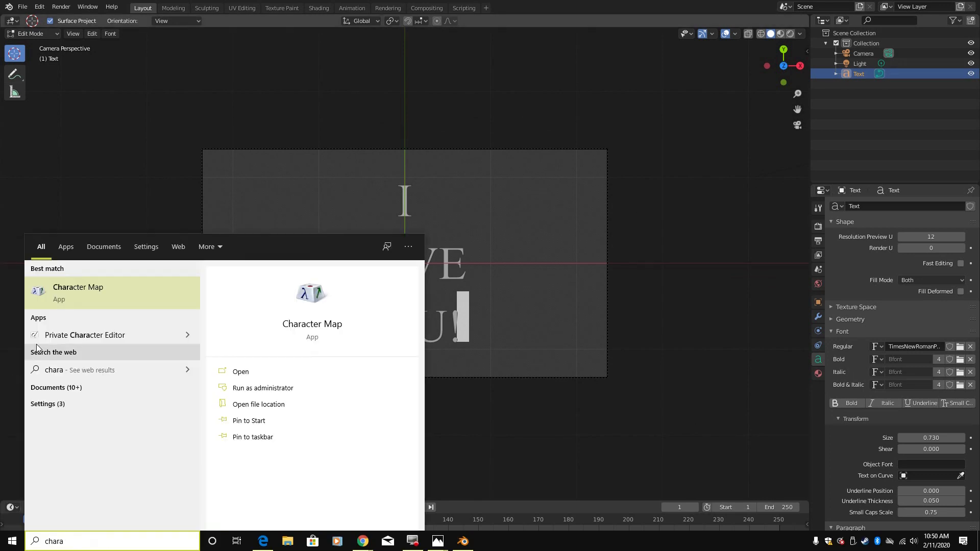
click(241, 371)
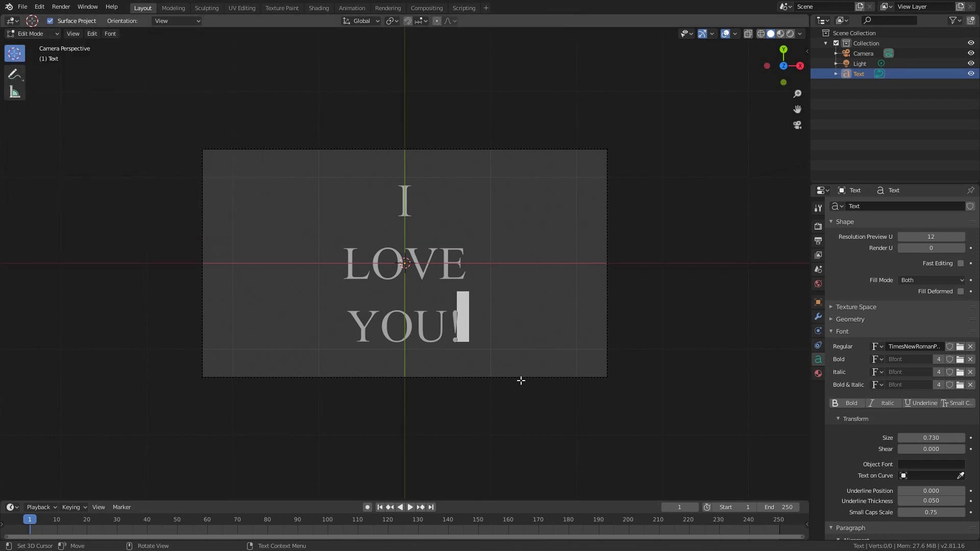
text(☺)
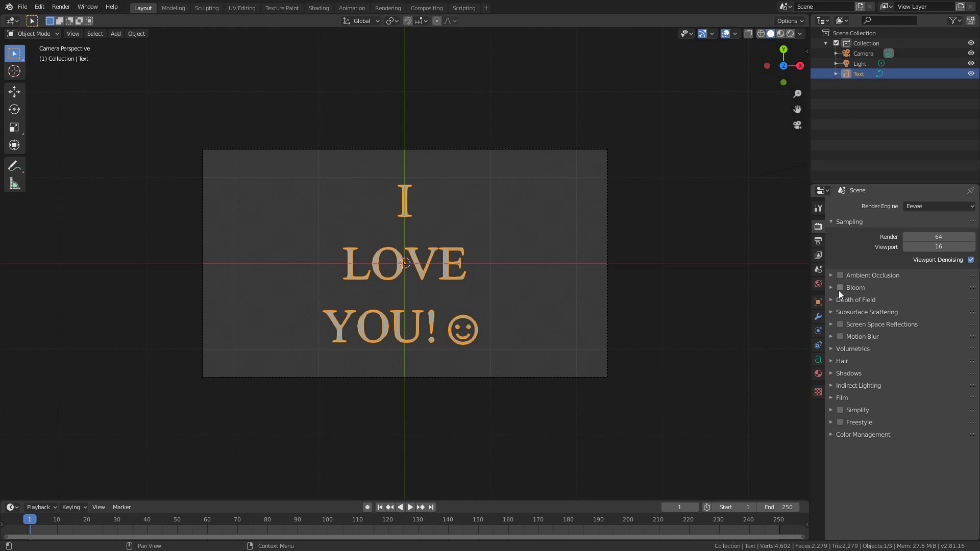
- Enable Bloom, preview with rendered shading and set the world background to black
click(839, 288)
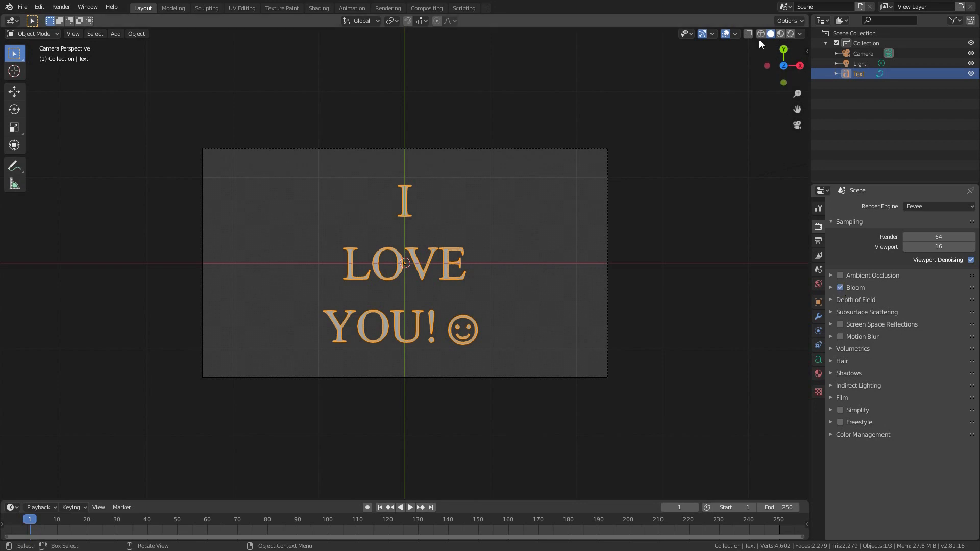
click(726, 34)
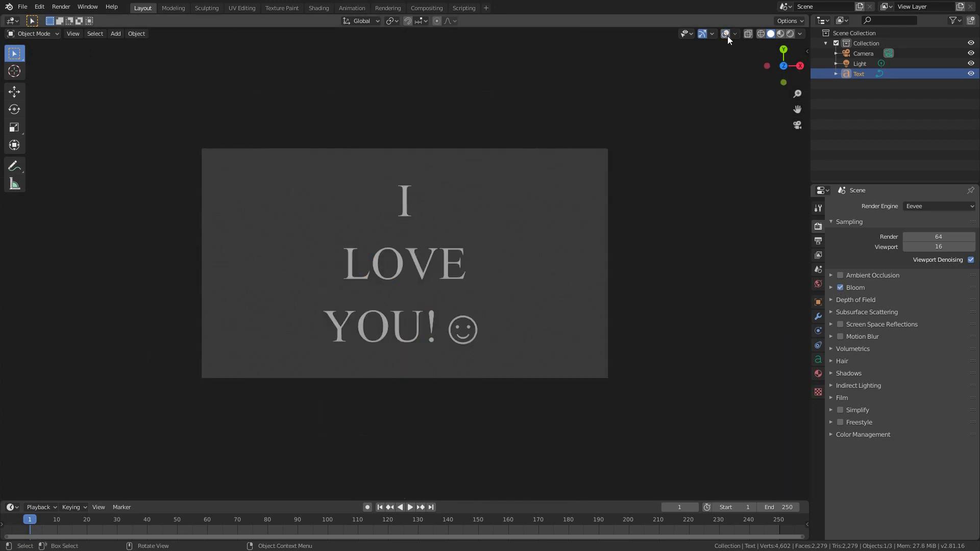
click(818, 285)
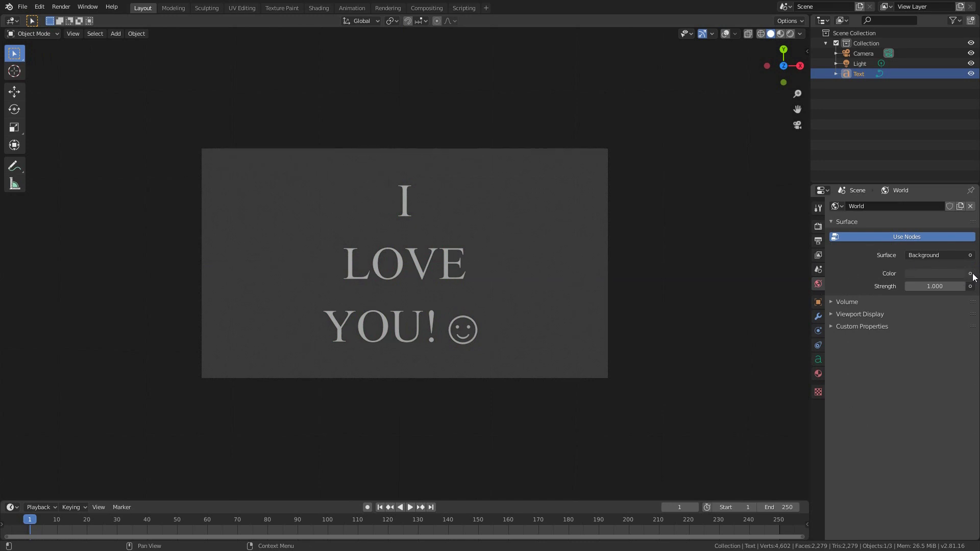
click(934, 274)
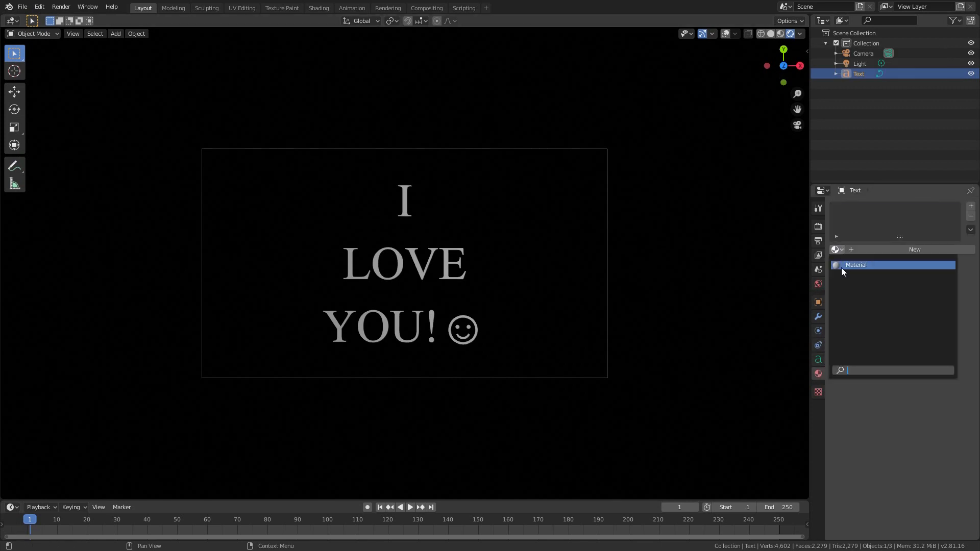
- Assign a material named Message with an Emission surface, pink colour and strength 2.1
click(914, 249)
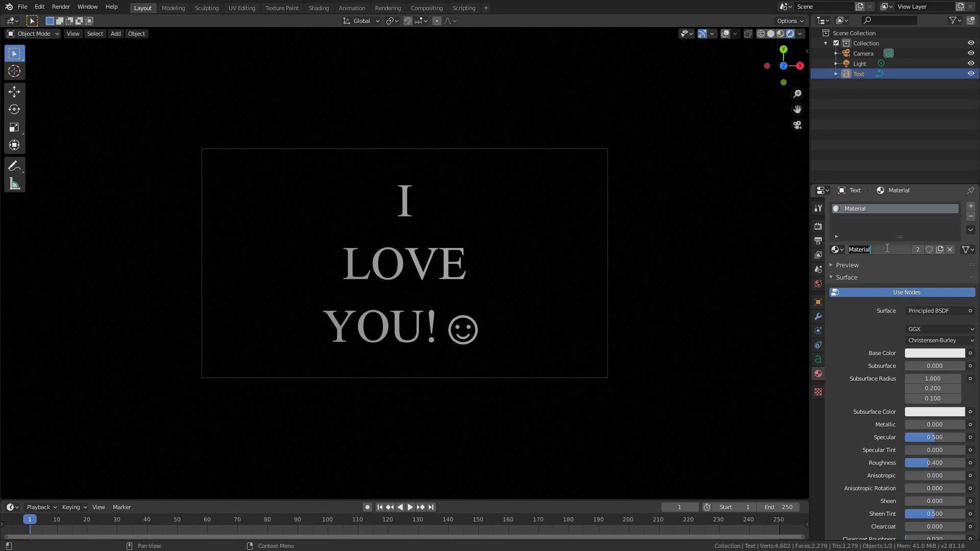
text(Messa)
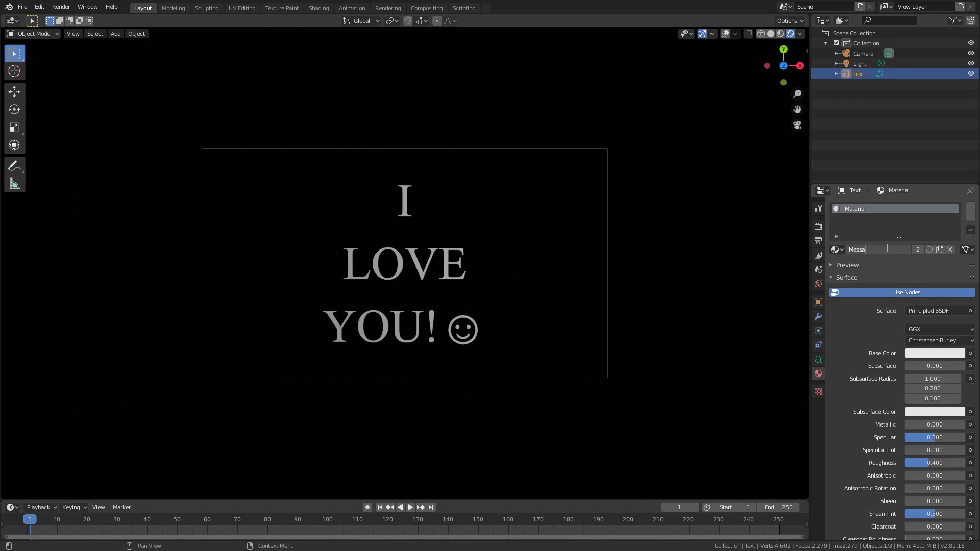
key(Return)
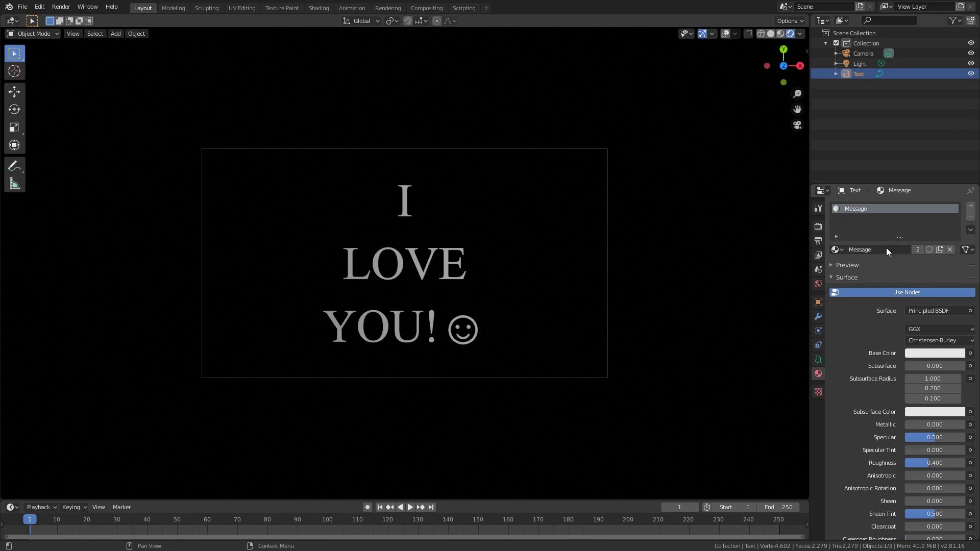
click(930, 310)
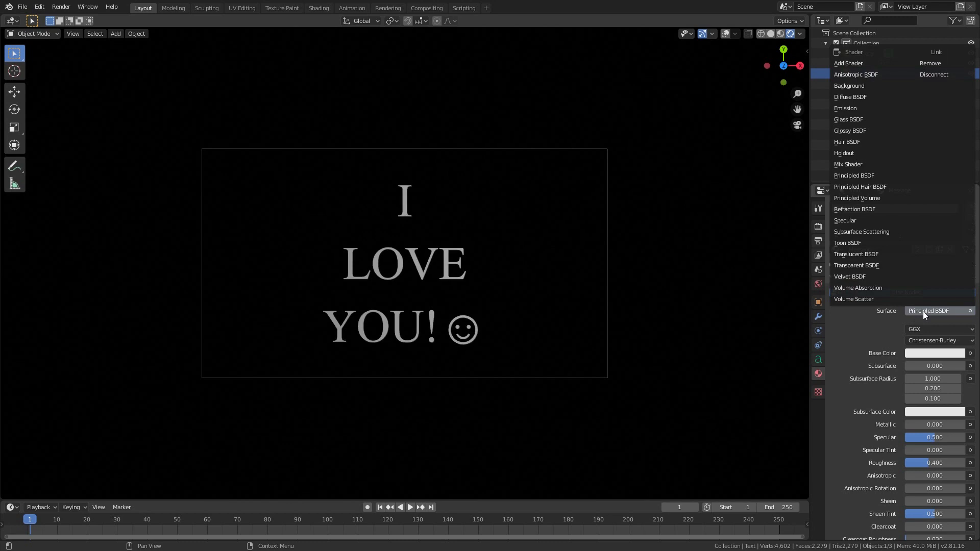
click(845, 107)
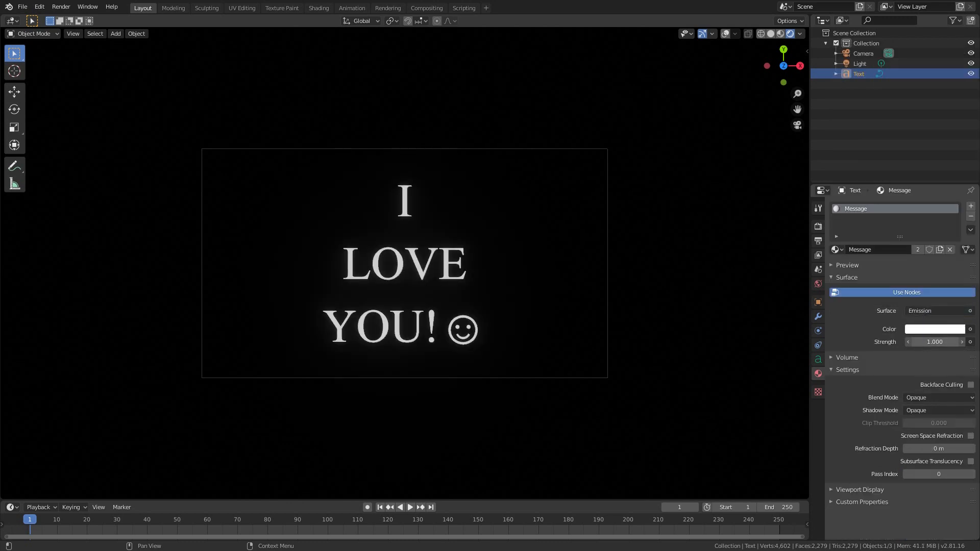
click(933, 342)
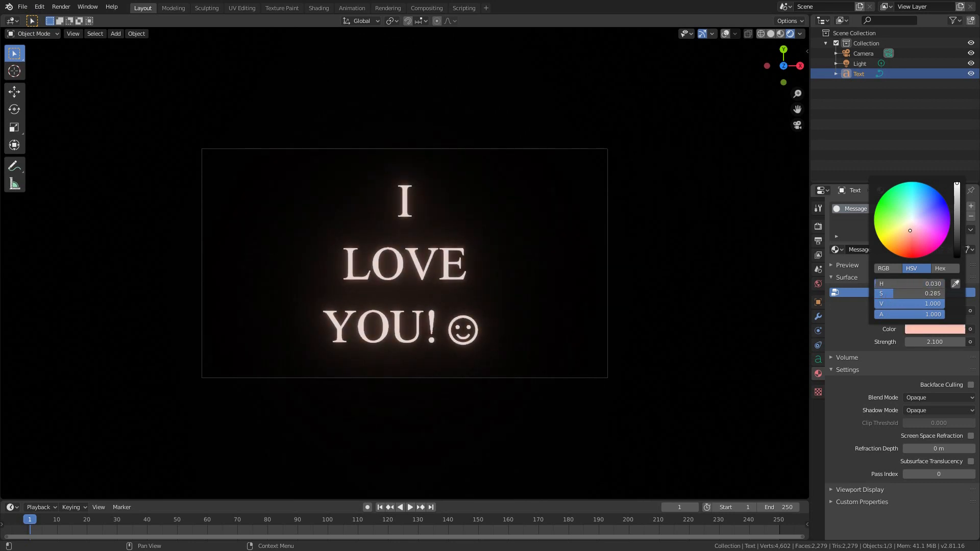
mouse_move(910, 237)
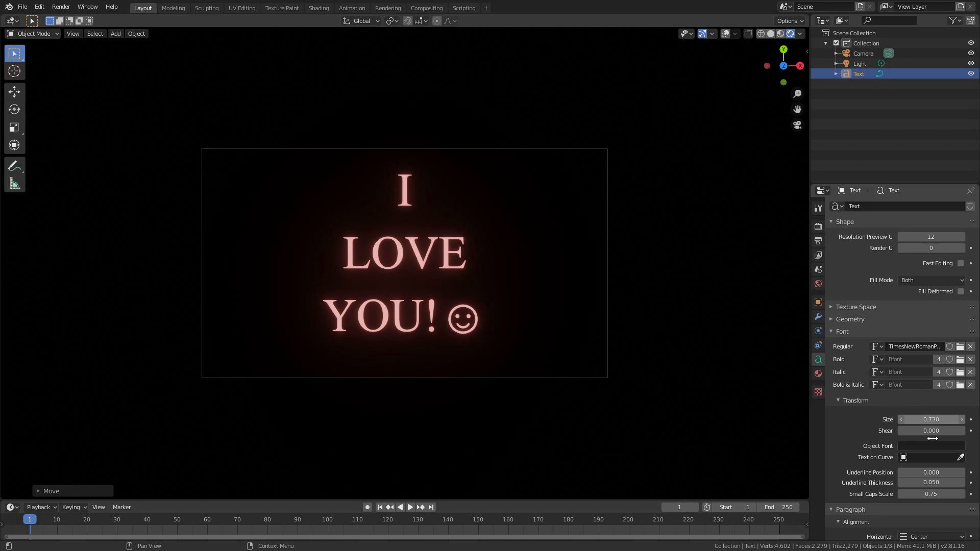
mouse_move(834, 410)
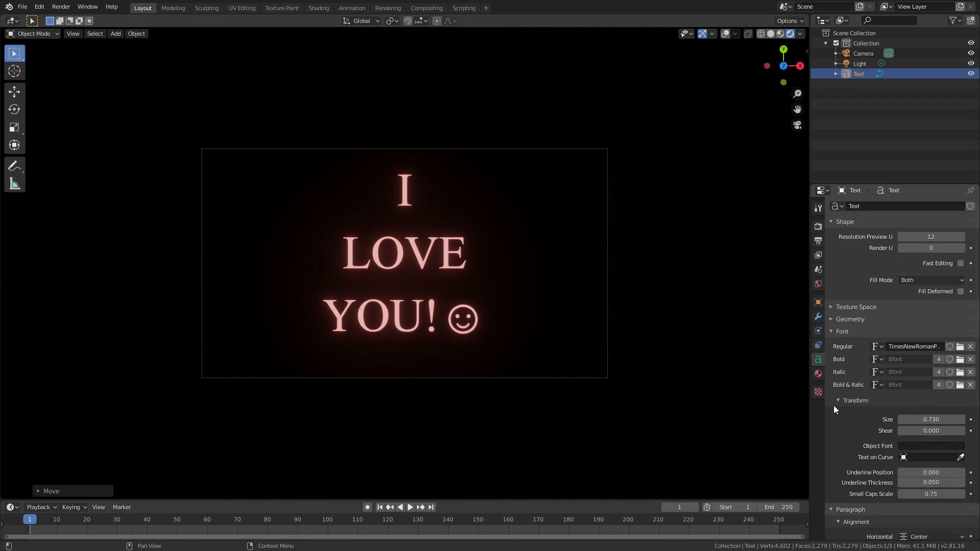
click(853, 400)
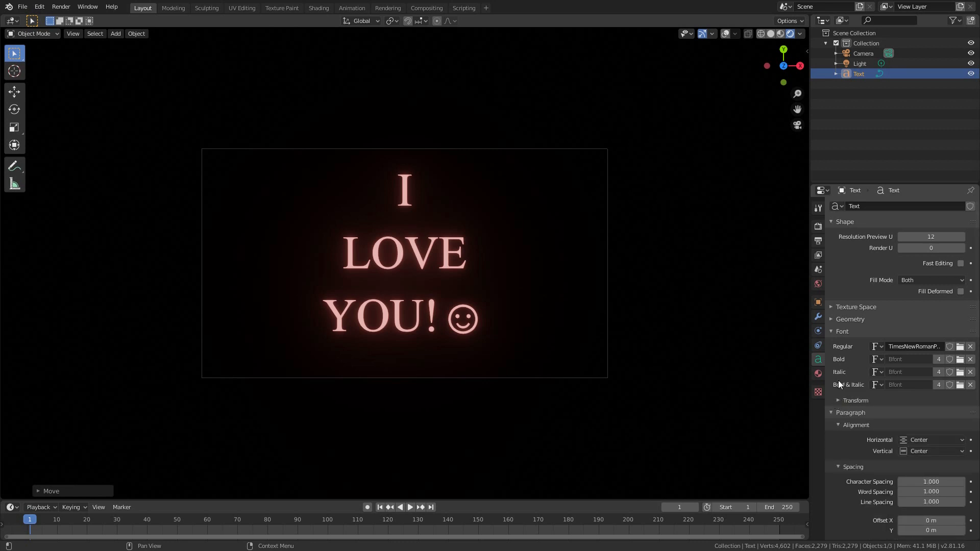
click(850, 320)
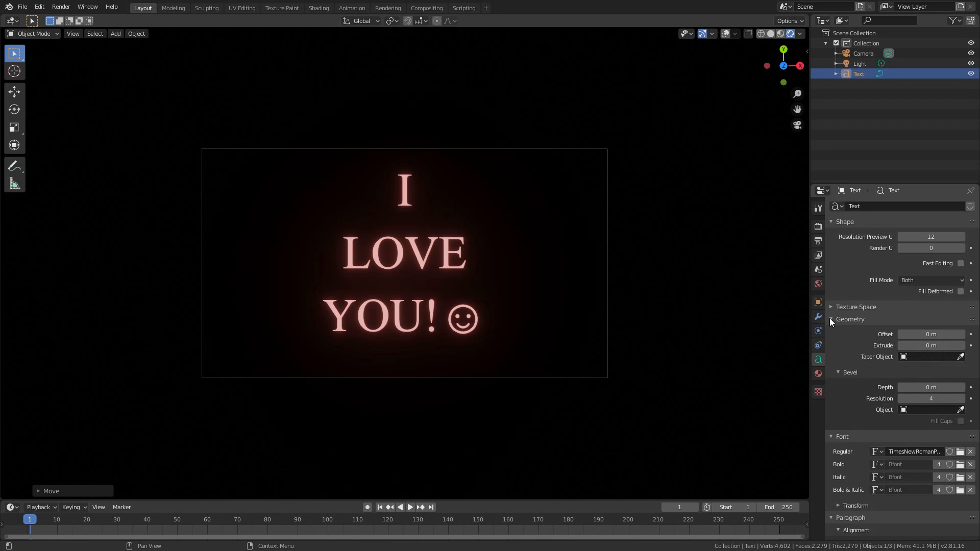
click(831, 319)
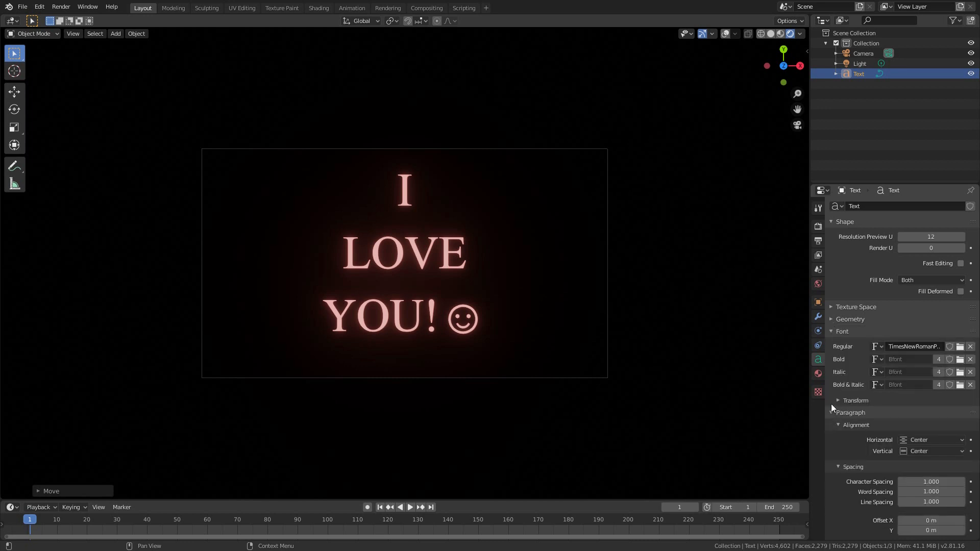
click(831, 330)
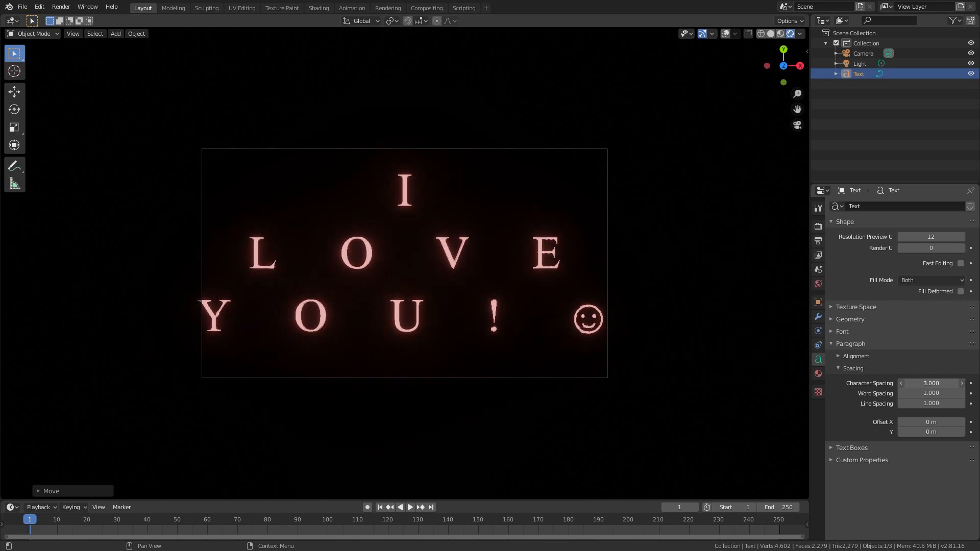
click(931, 382)
text(1.000)
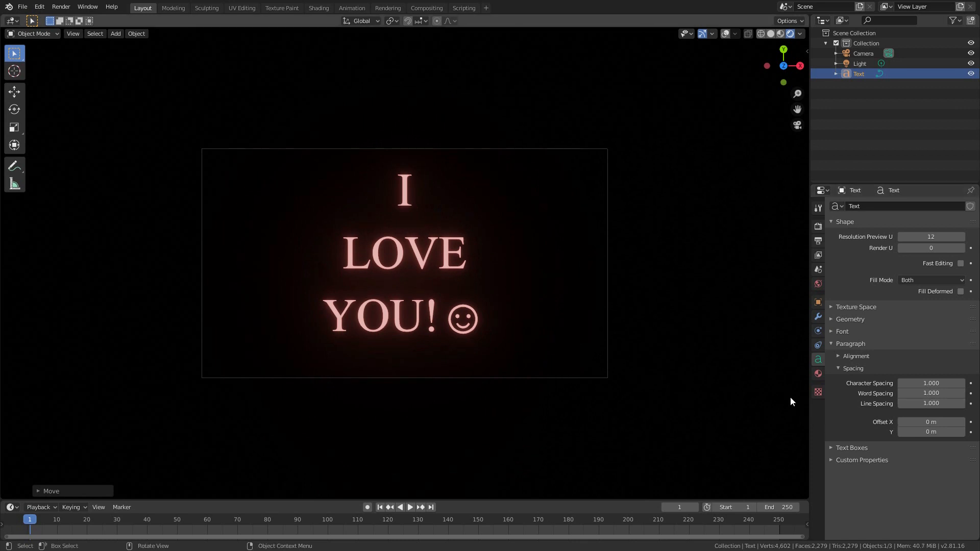
- Bring up the output dimensions for resolution 384 by 216 at 100 percent
click(817, 226)
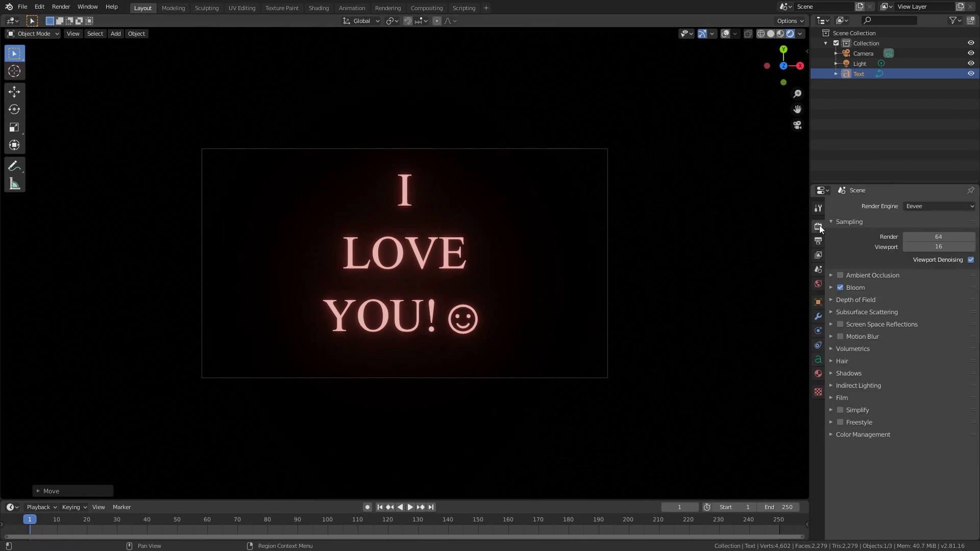
click(818, 240)
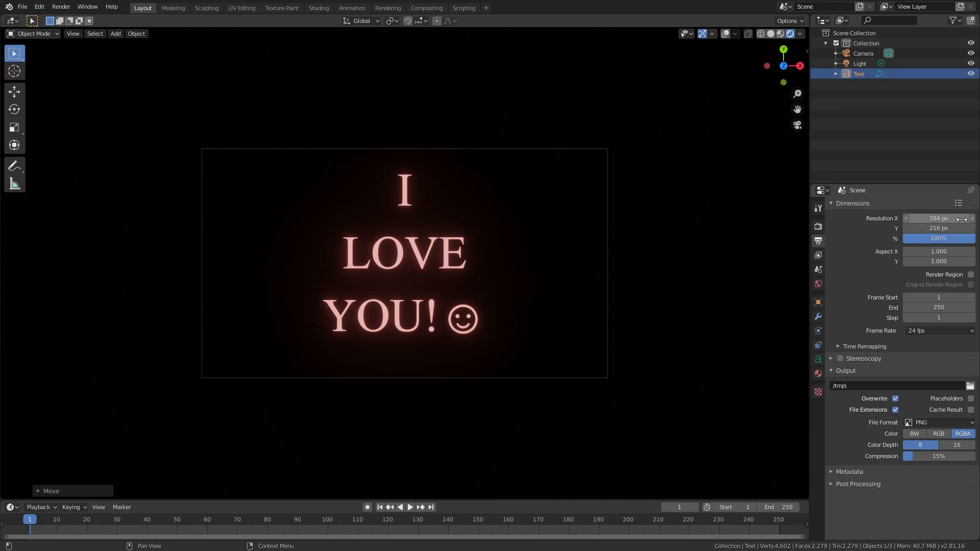
mouse_move(351, 7)
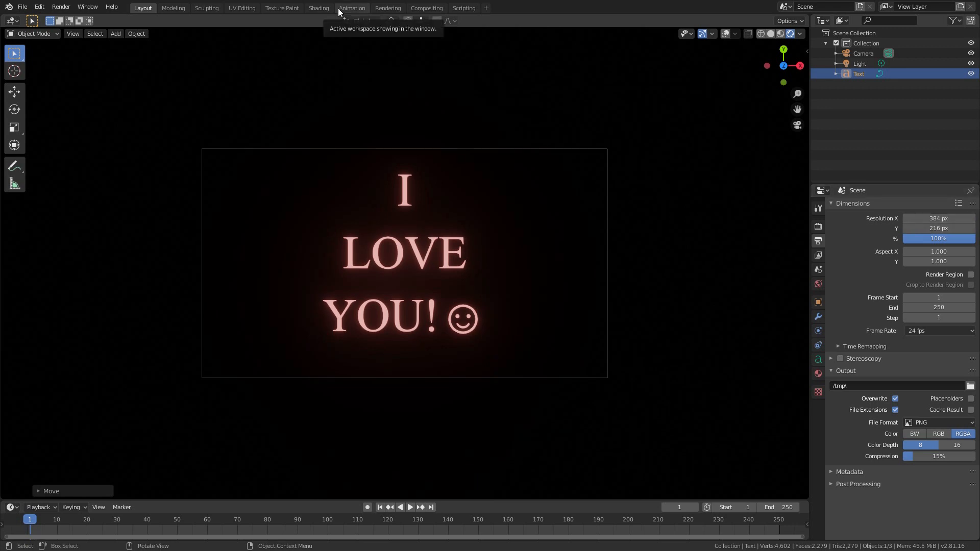
- Turn the top area of the Animation workspace into a Graph Editor
click(351, 7)
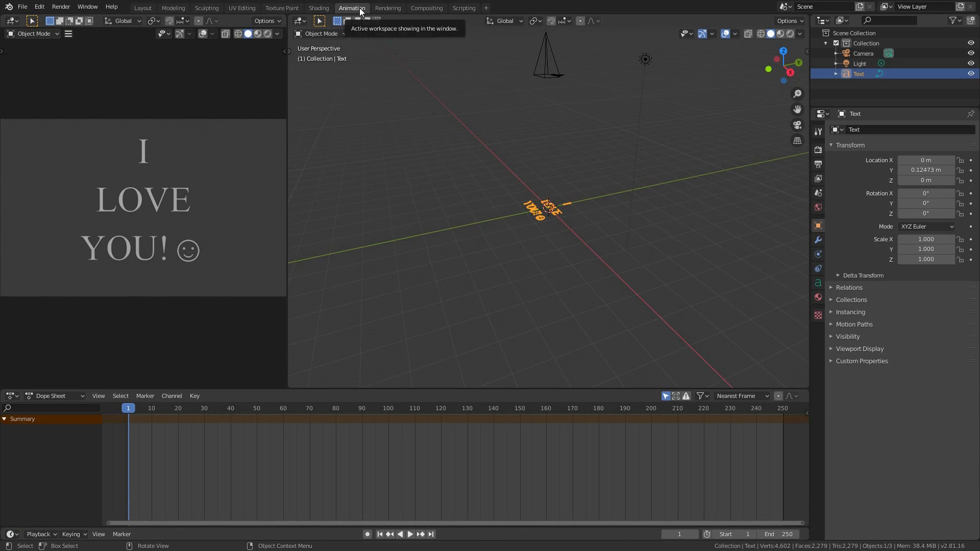
click(322, 32)
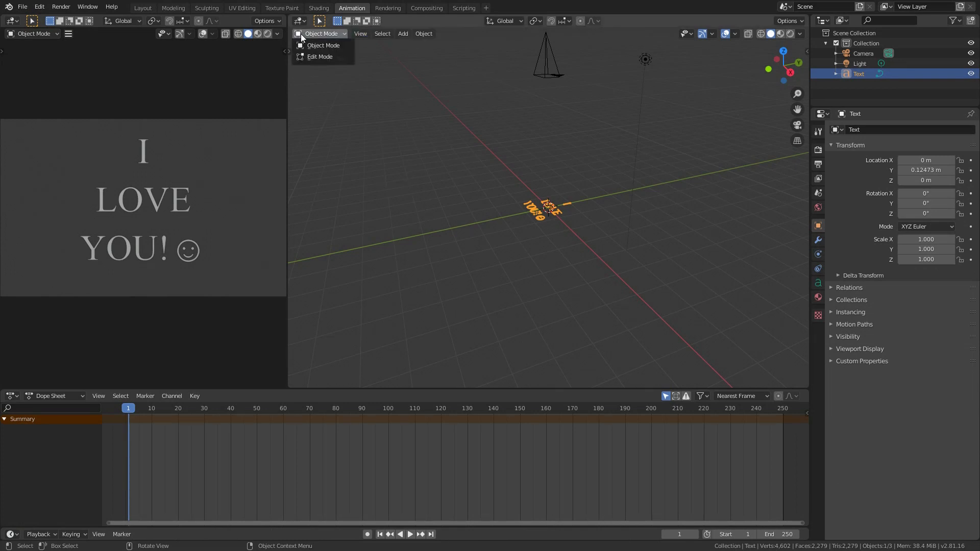
click(299, 21)
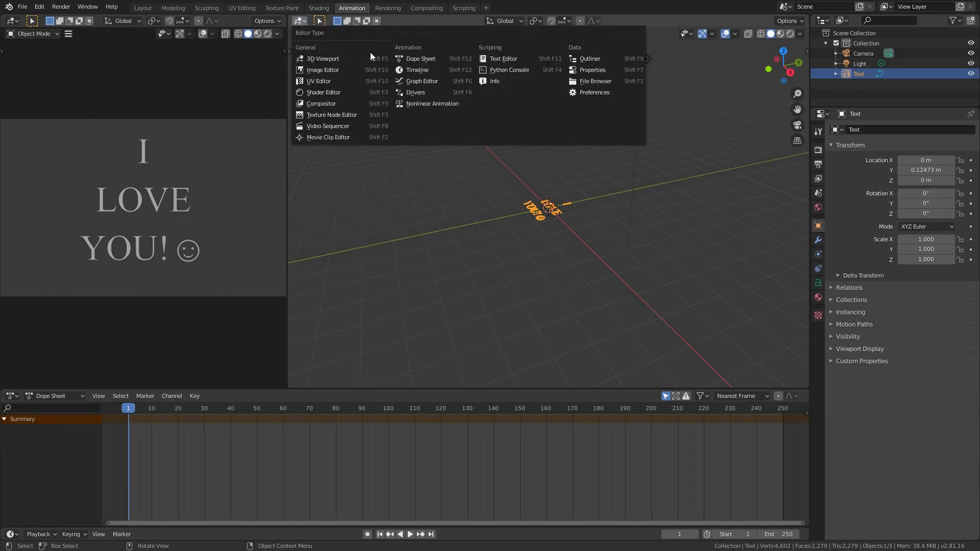
click(421, 81)
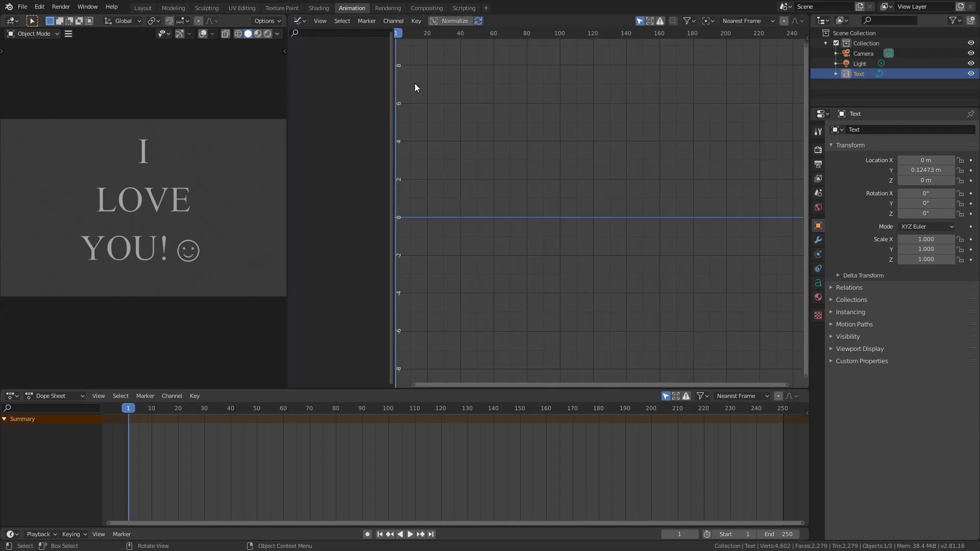
mouse_move(144, 163)
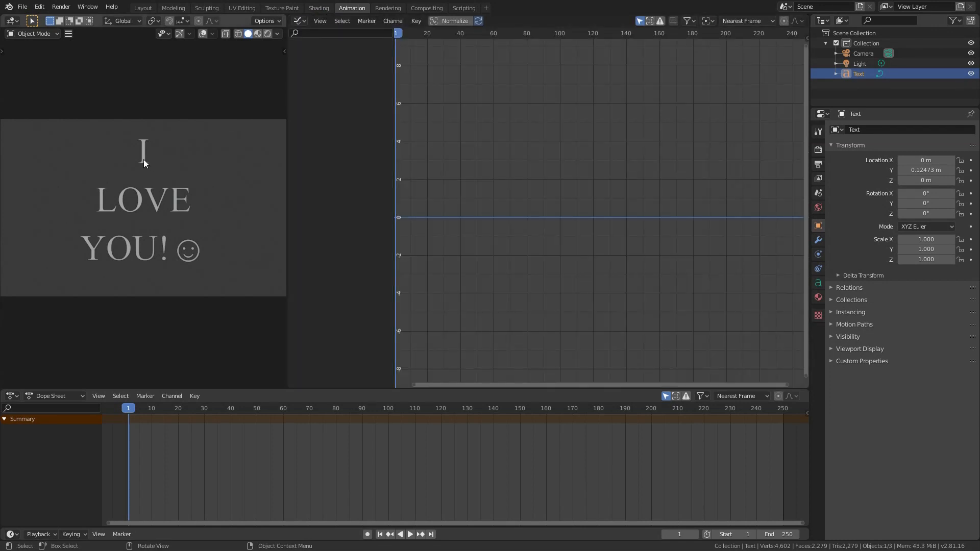
- Keyframe the camera's location, delete its Z Location channel and end the scene at frame 30
click(863, 53)
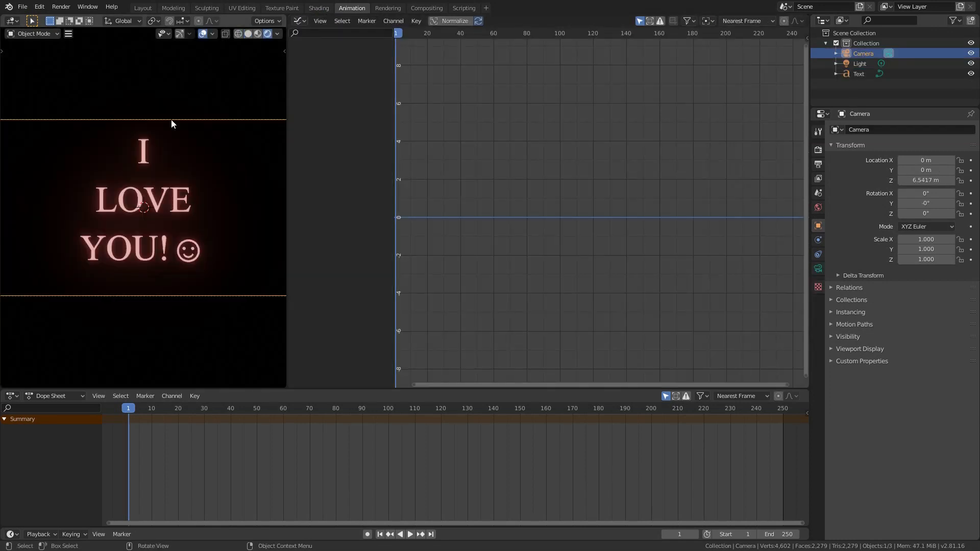
right_click(172, 124)
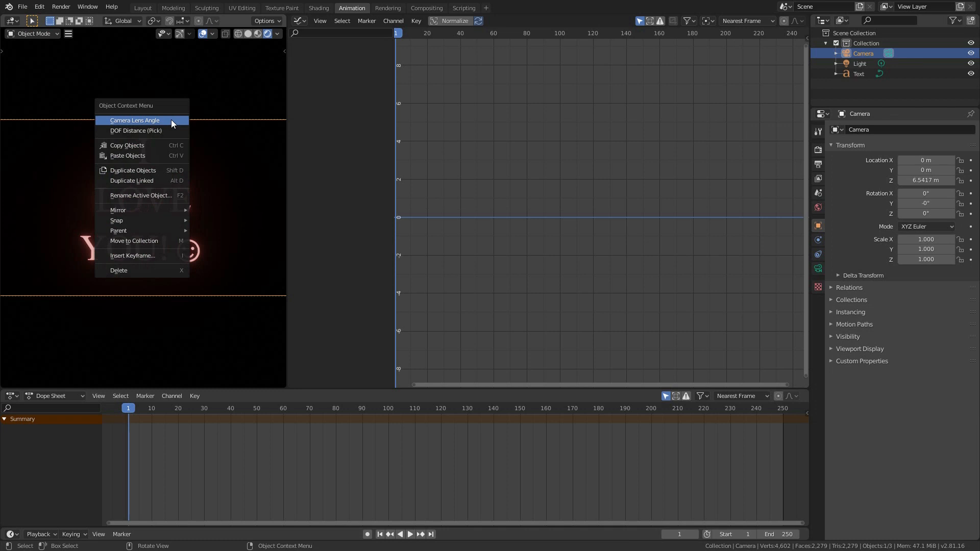
click(132, 255)
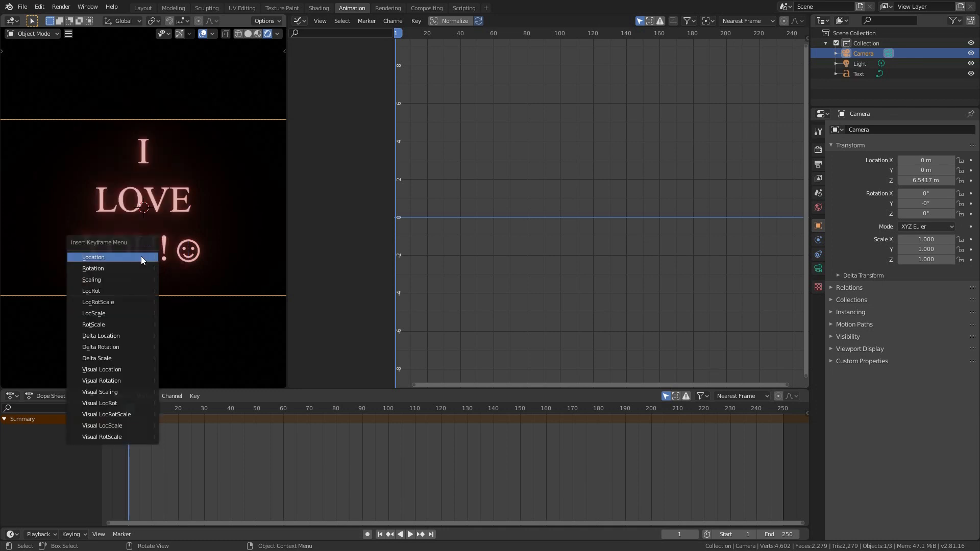
click(93, 257)
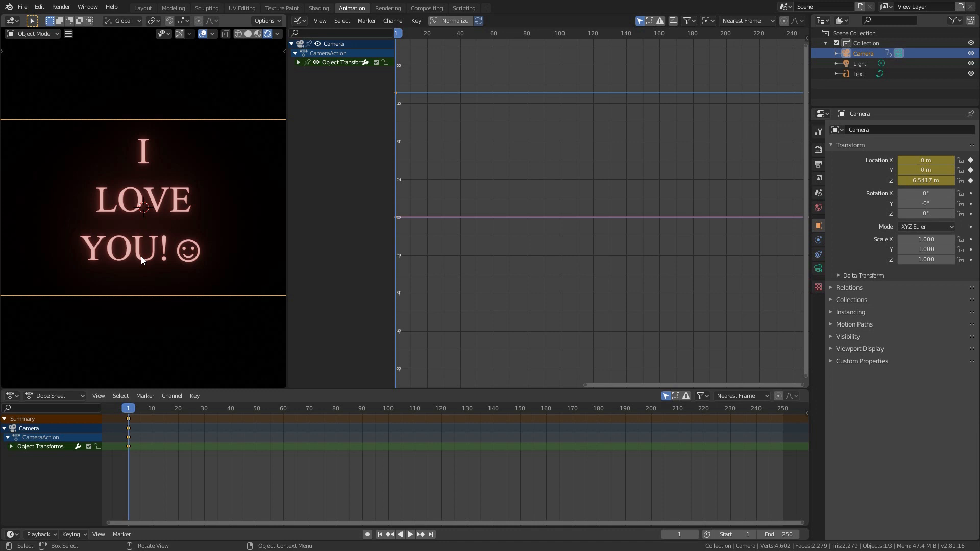
click(298, 62)
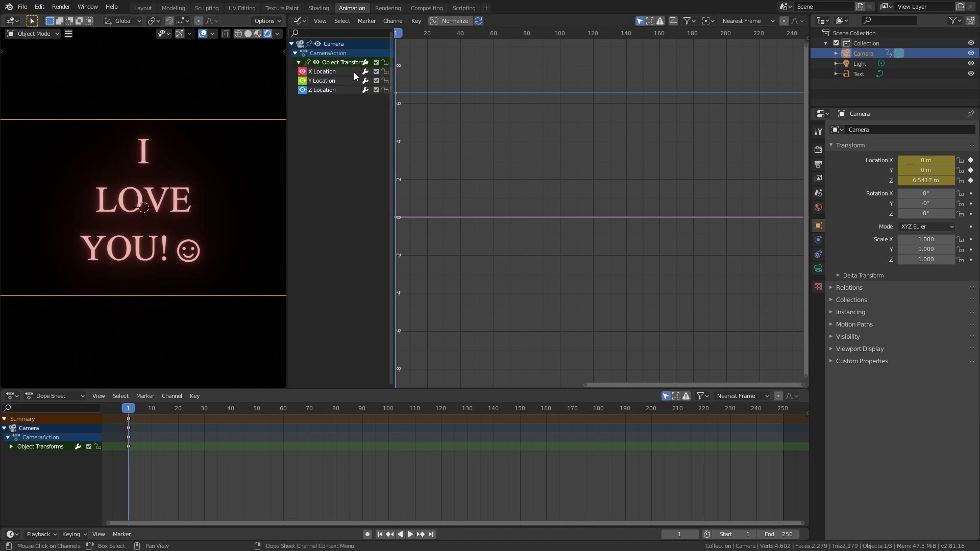
click(322, 90)
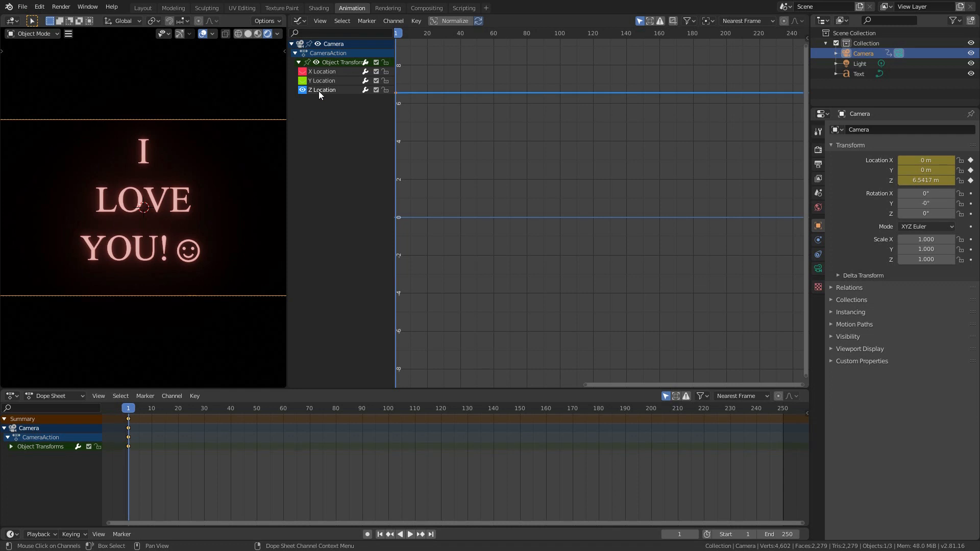
right_click(322, 90)
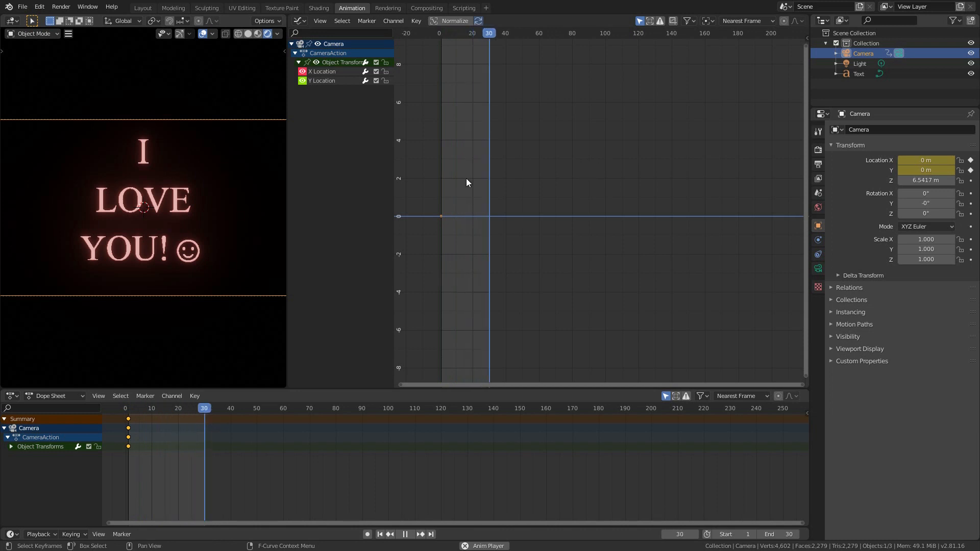
- Add a Noise modifier to the camera curves: scale 2, phase 2.5, strength 0.05, frames 0–30
click(322, 71)
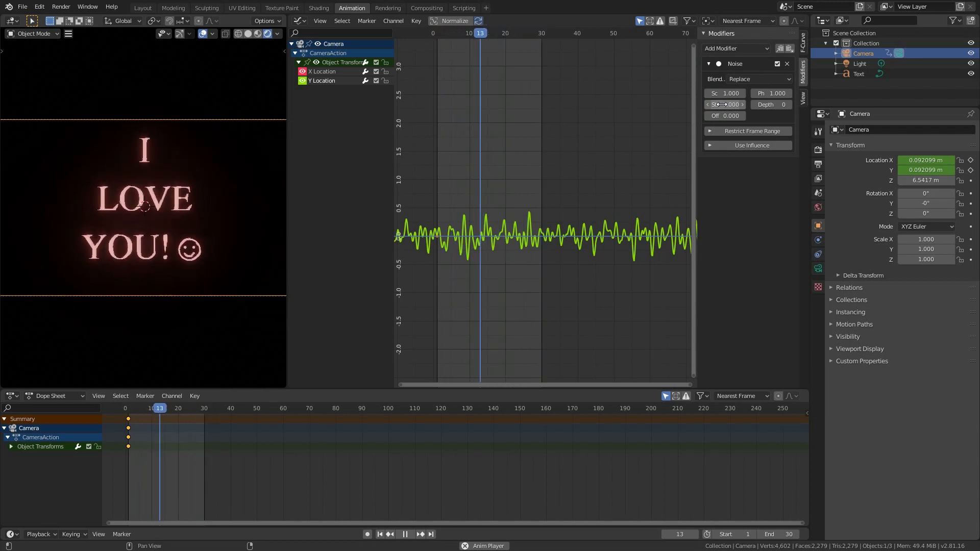
click(405, 534)
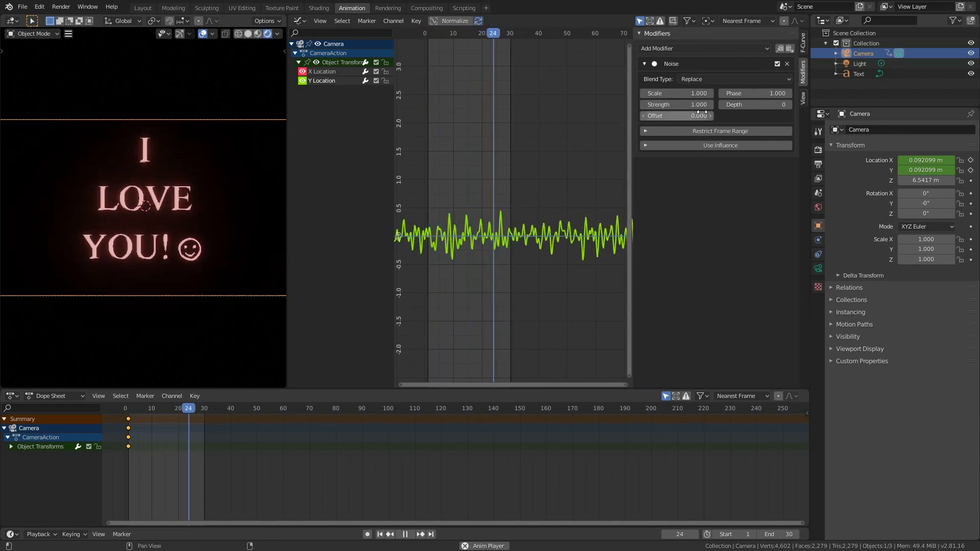
click(719, 130)
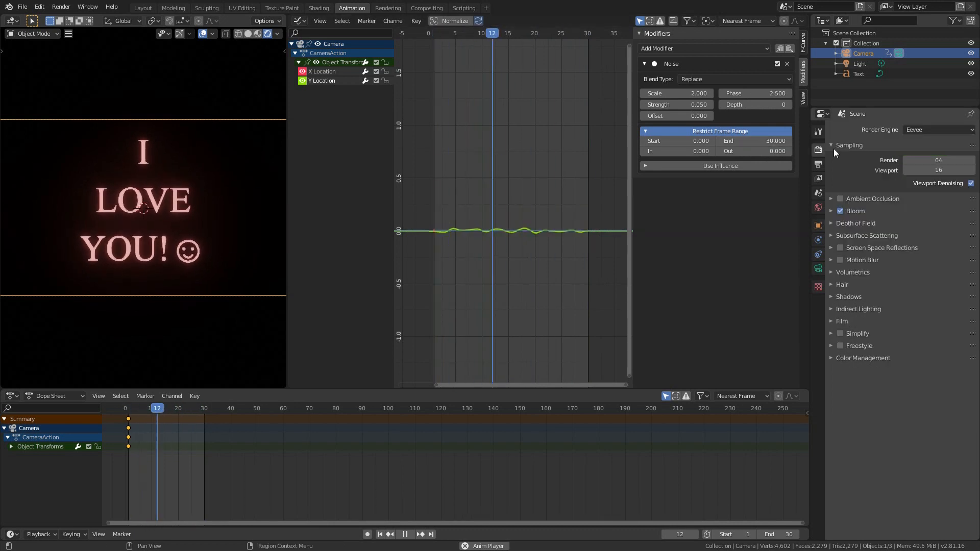
- Review Bloom at threshold 0.8, radius 4.784, intensity 0.066, then enter text edit mode
click(831, 210)
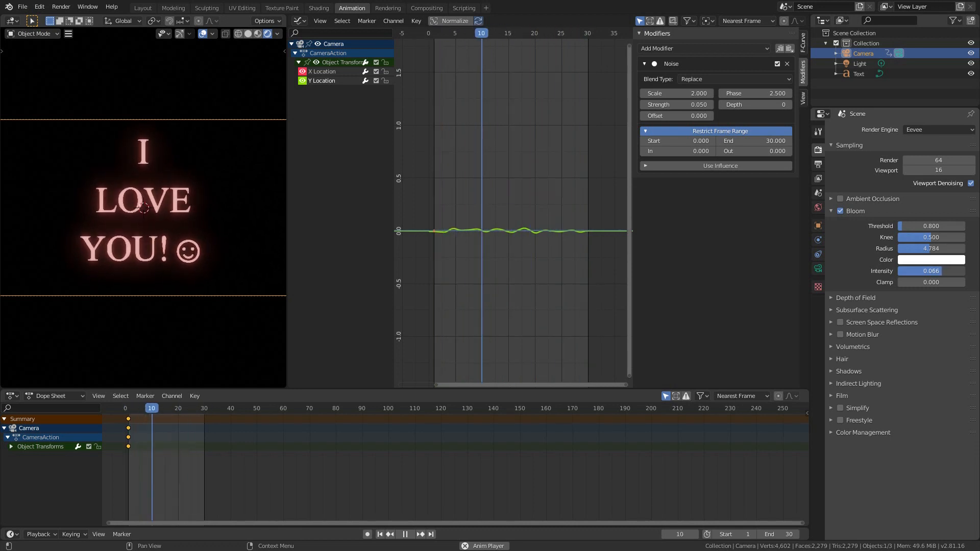
click(931, 259)
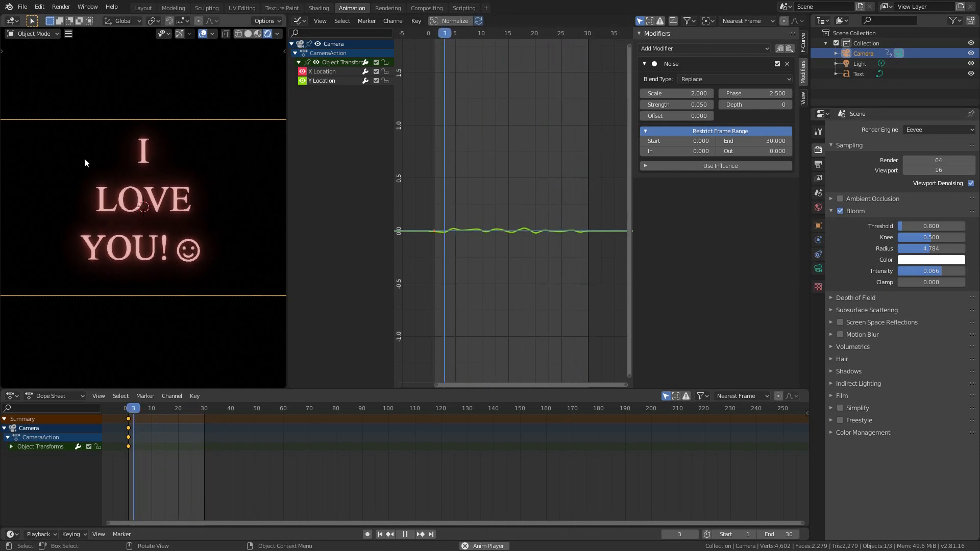
click(858, 73)
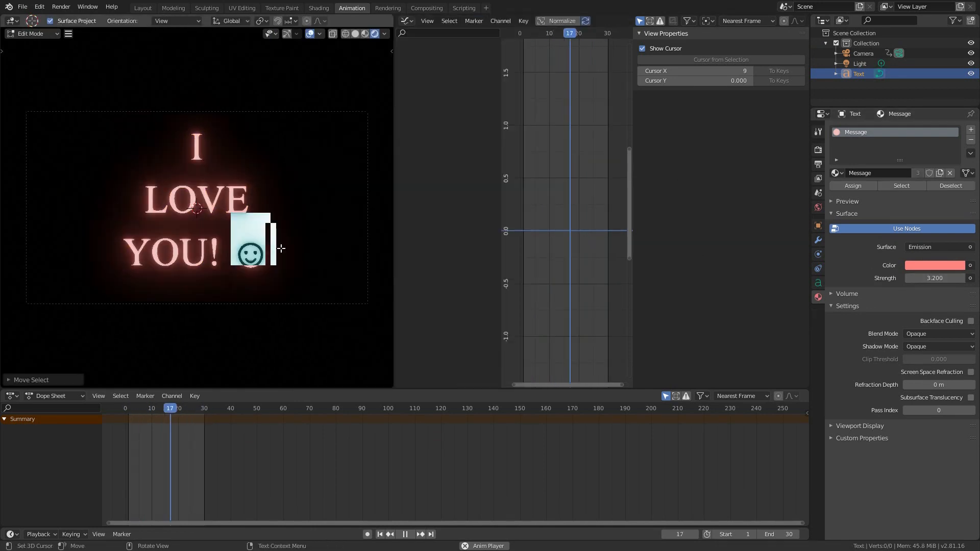
- Assign a duplicated Message.001 material with a yellow emission colour to the smiley
click(138, 408)
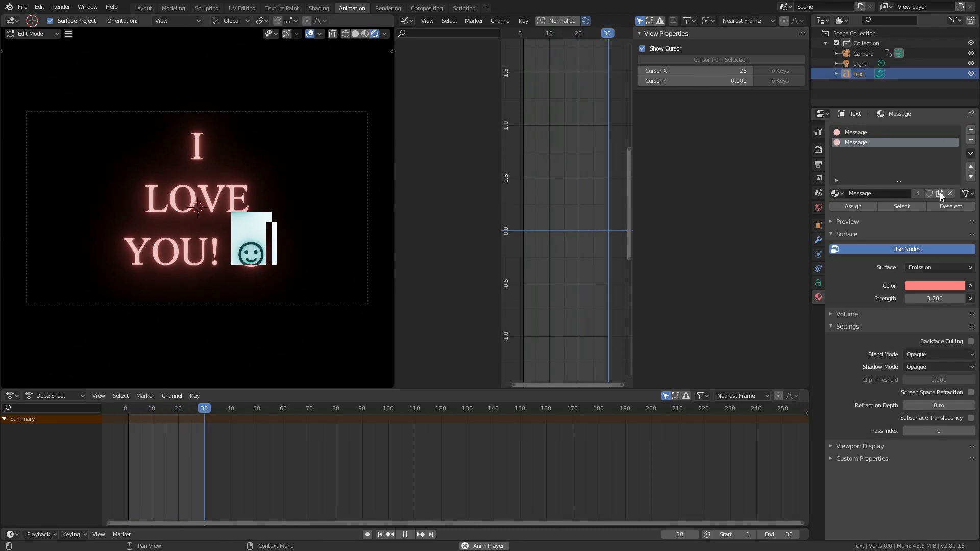
click(940, 193)
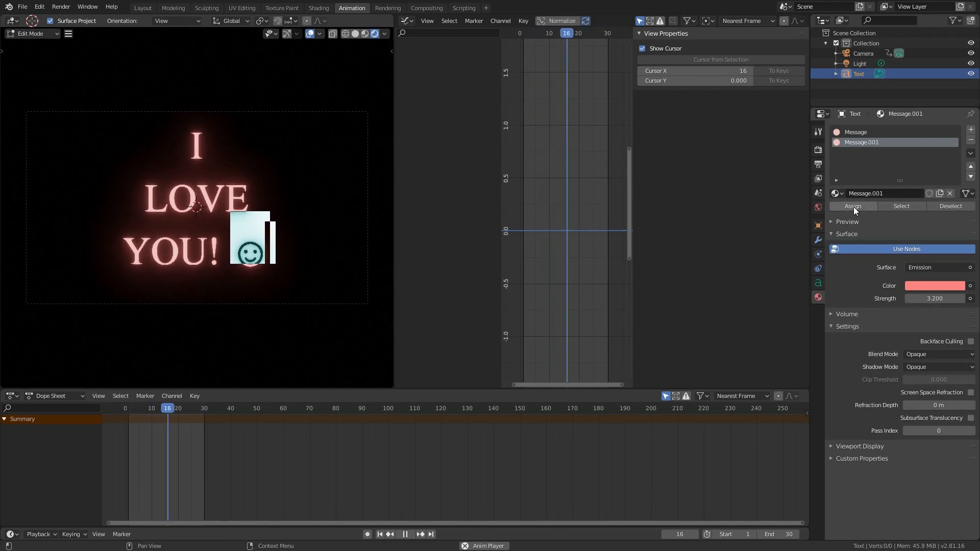
click(135, 408)
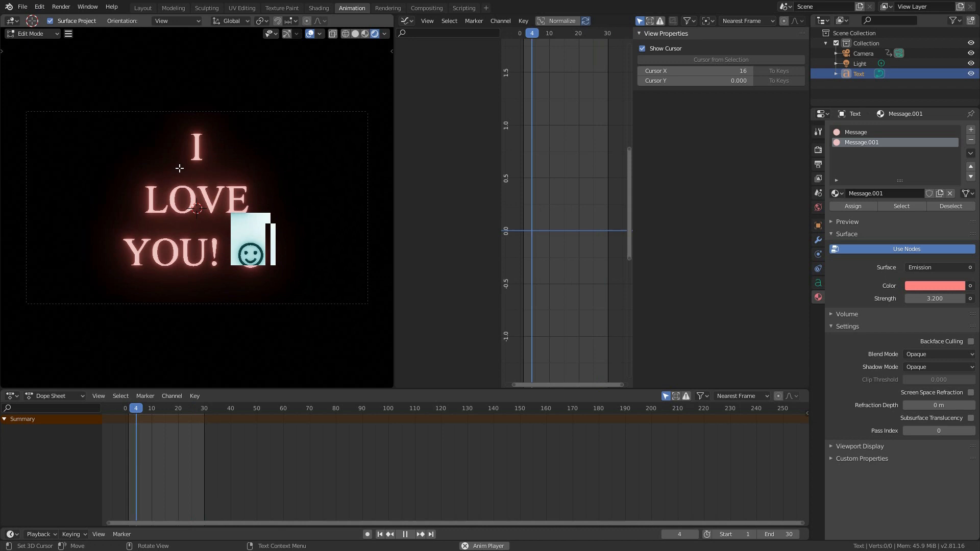
click(934, 273)
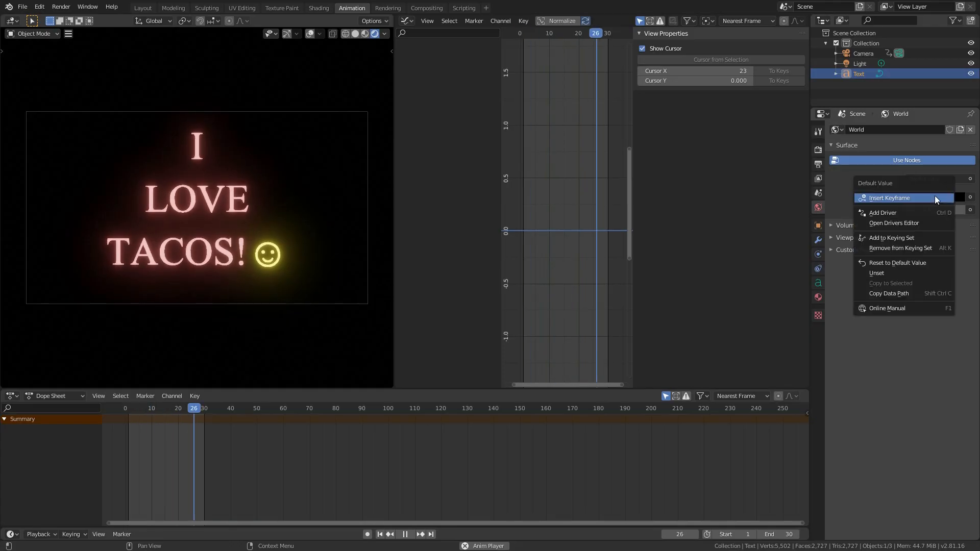
- Keyframe the world colour, disable its A channel and add a Noise modifier to R
click(889, 197)
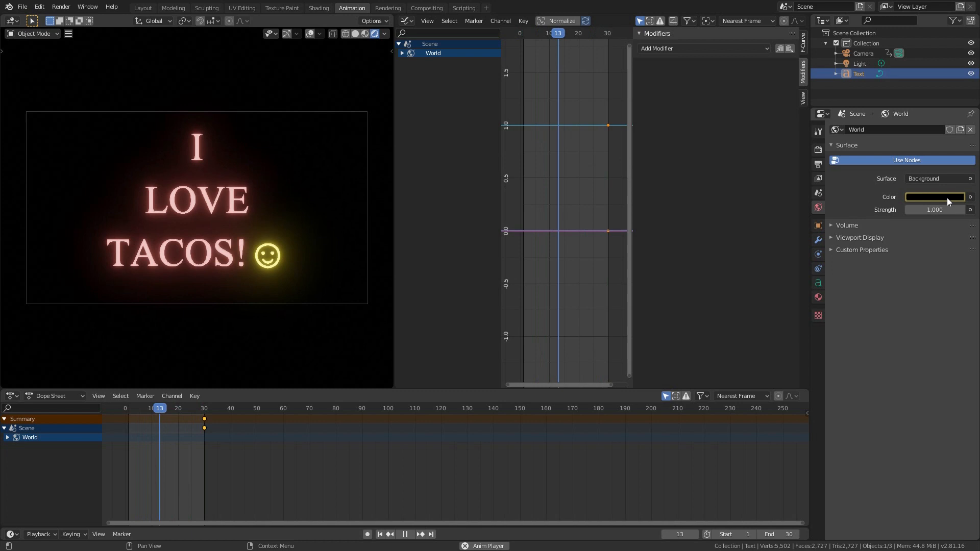
click(402, 53)
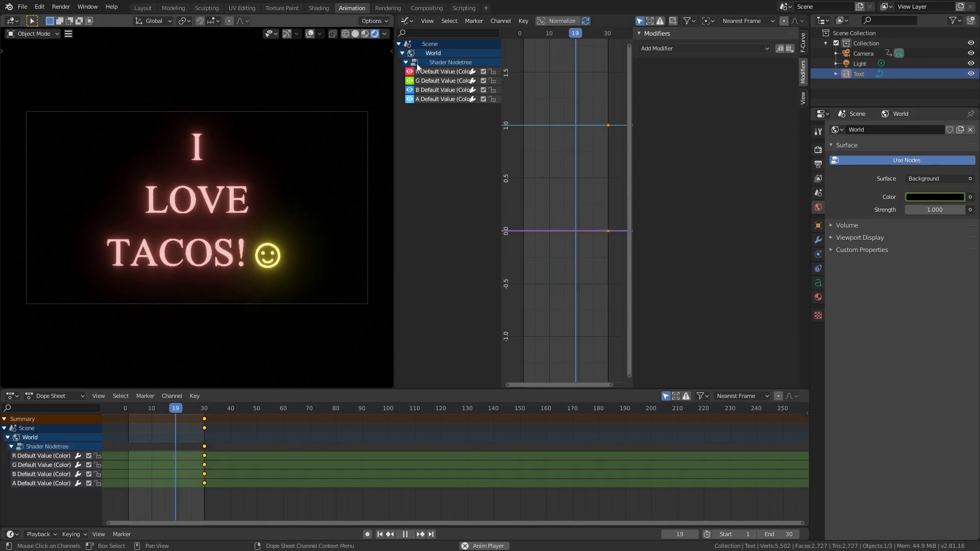
click(144, 408)
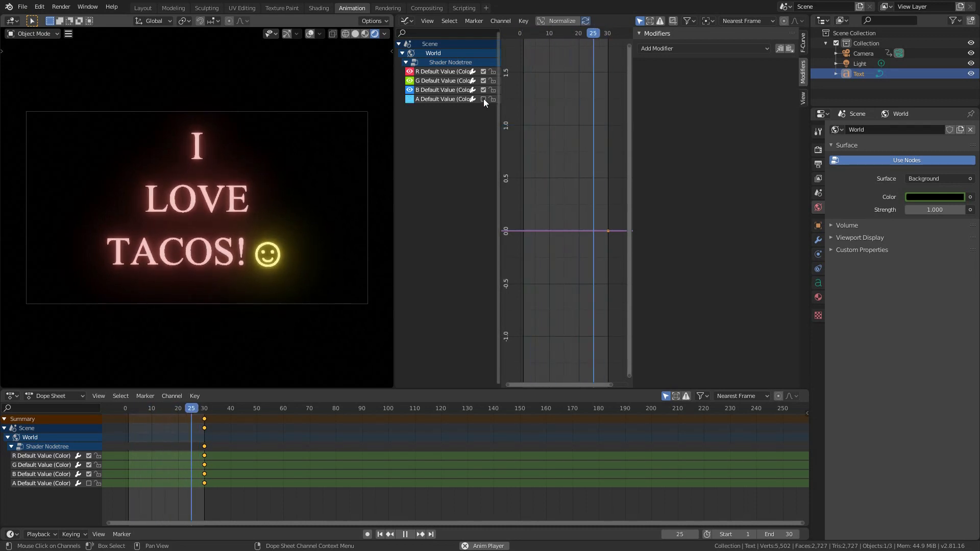
click(159, 408)
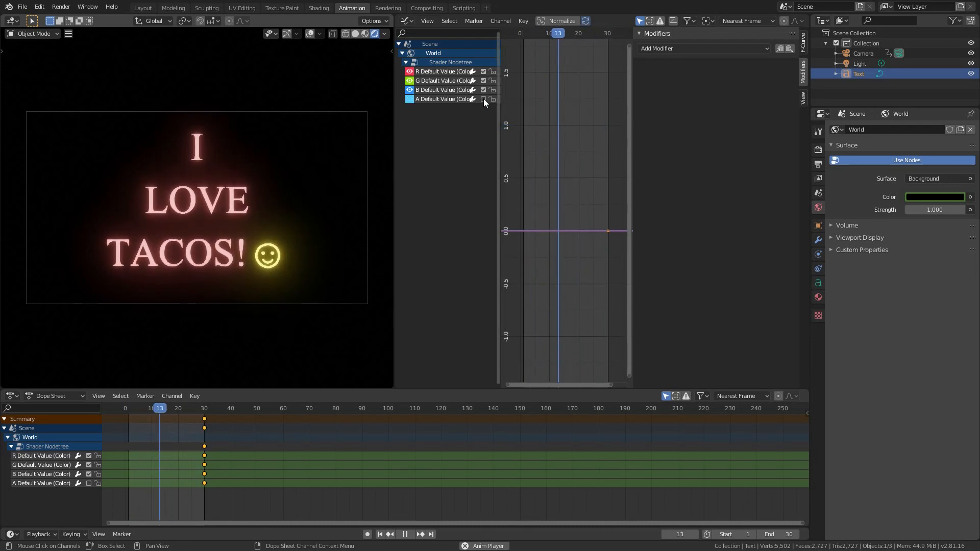
click(380, 534)
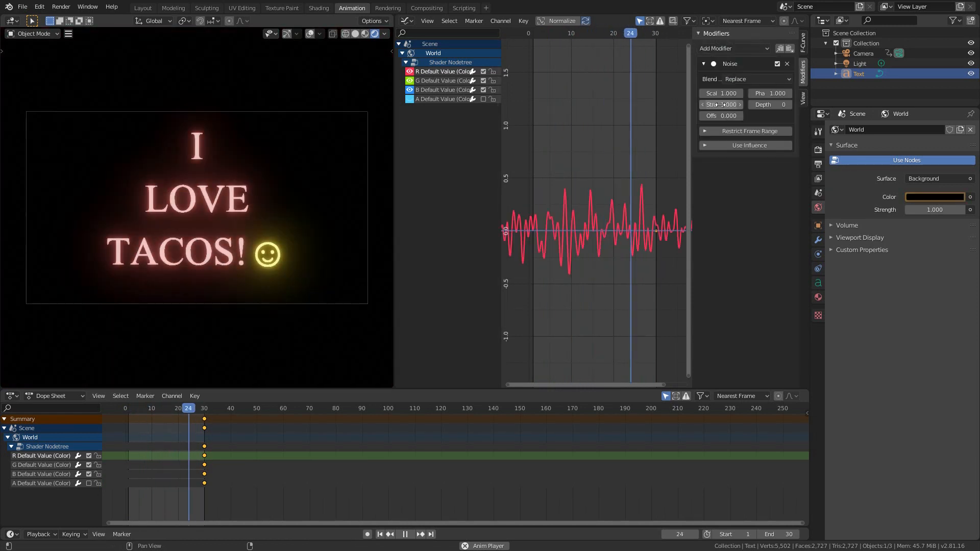
- Shift the red channel's Noise phase and add differing Noise modifiers to the G and B channels
click(153, 408)
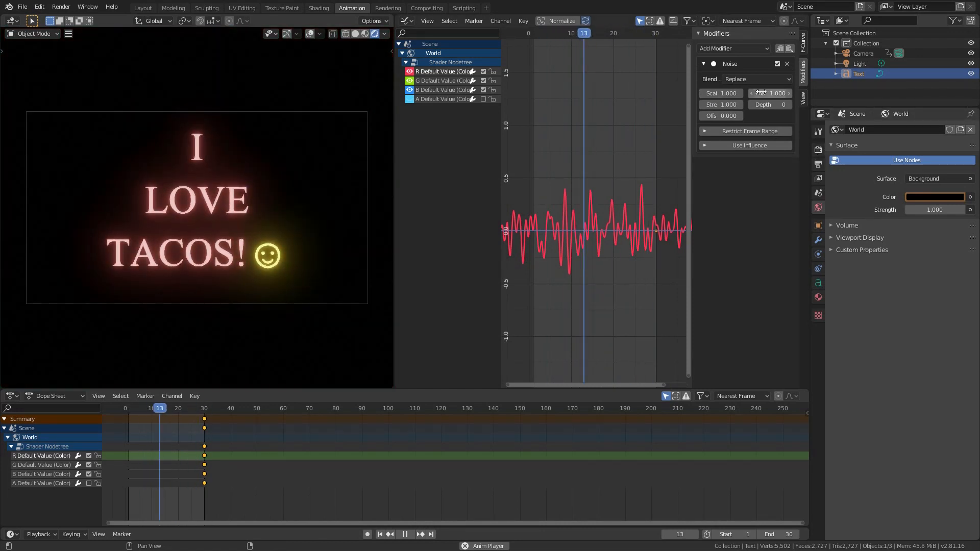
click(379, 534)
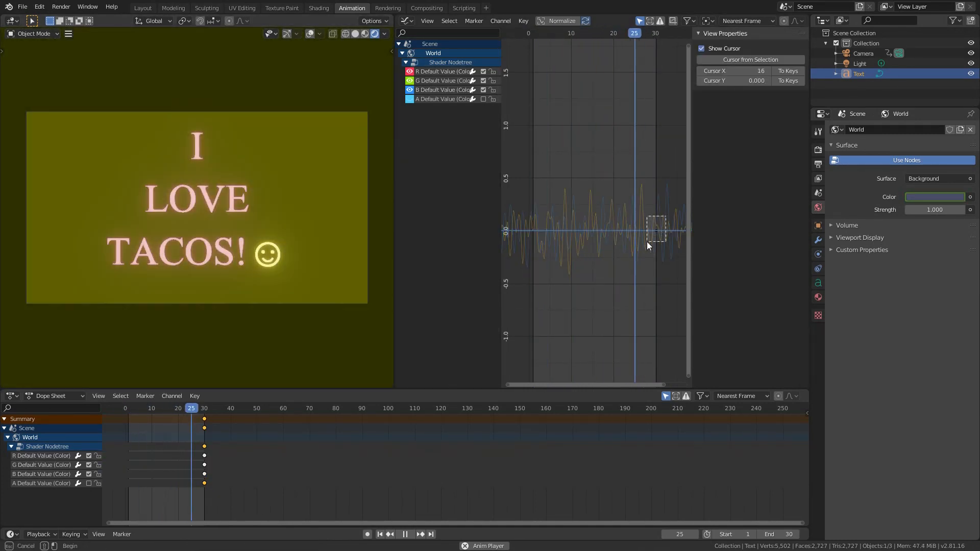
- Reposition the World RGB curves and lower their Noise strength for a gentler colour shift
click(160, 408)
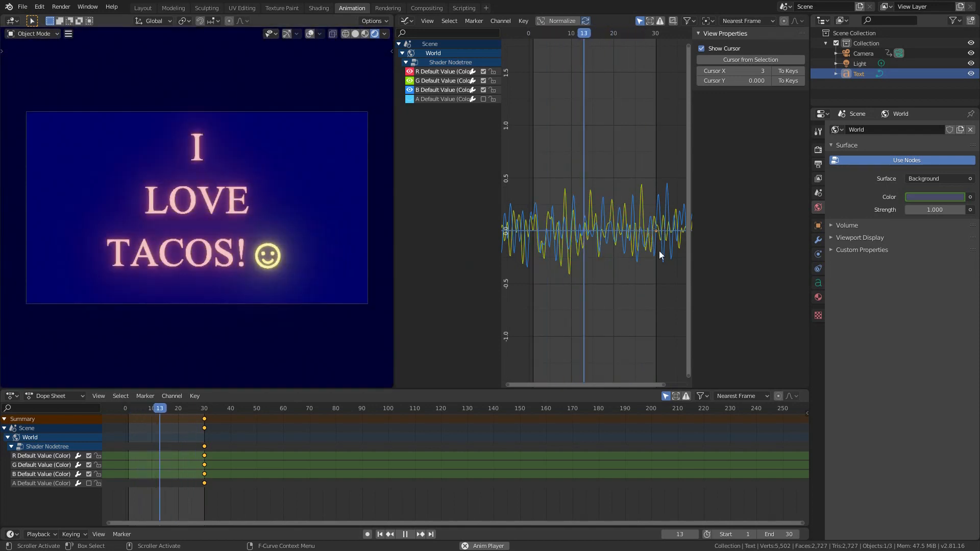
click(378, 533)
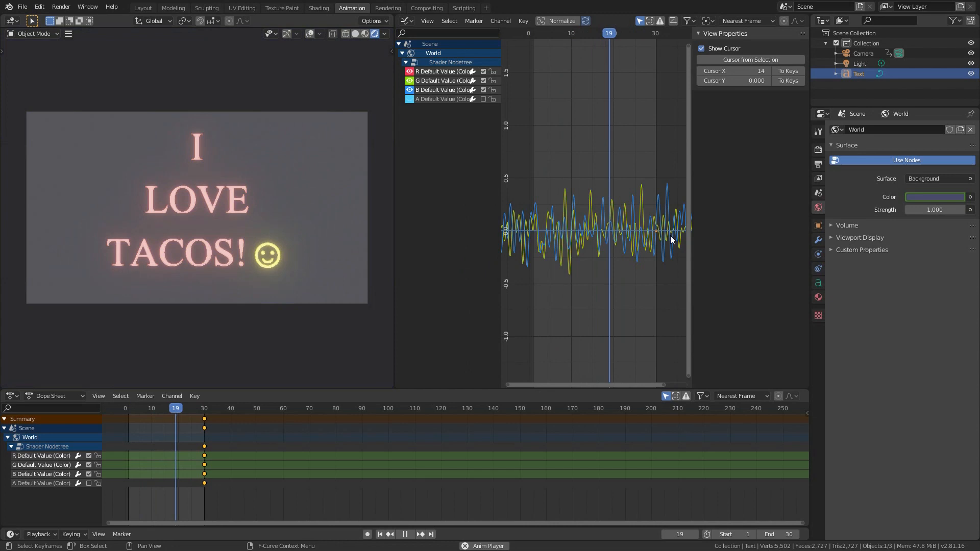
click(146, 408)
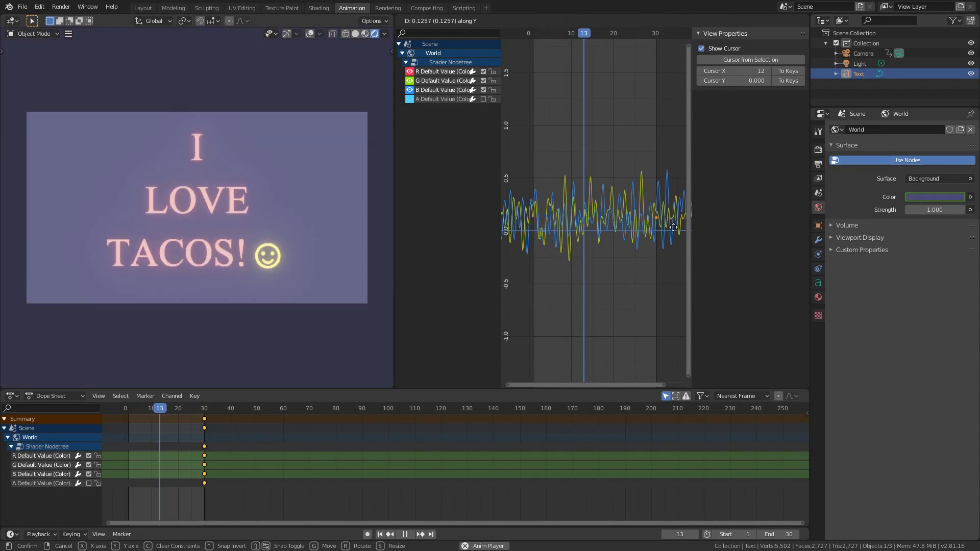
click(132, 408)
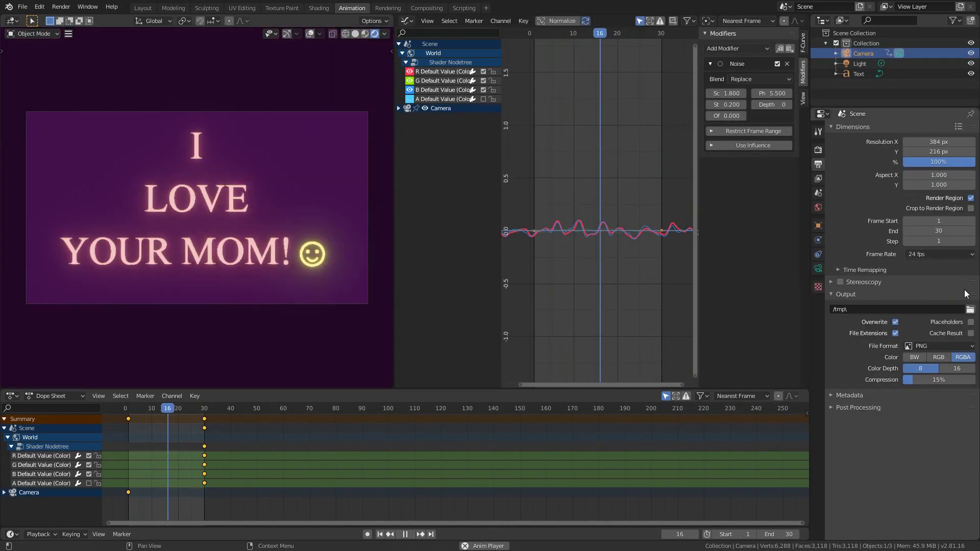
- Check that the Bligify add-on is enabled in the Layout workspace's add-on filter
click(970, 346)
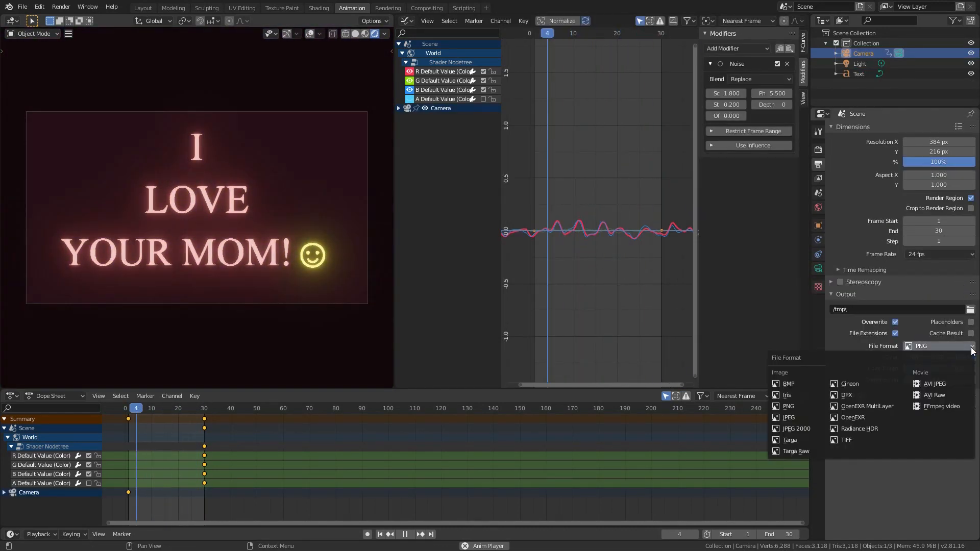
click(142, 8)
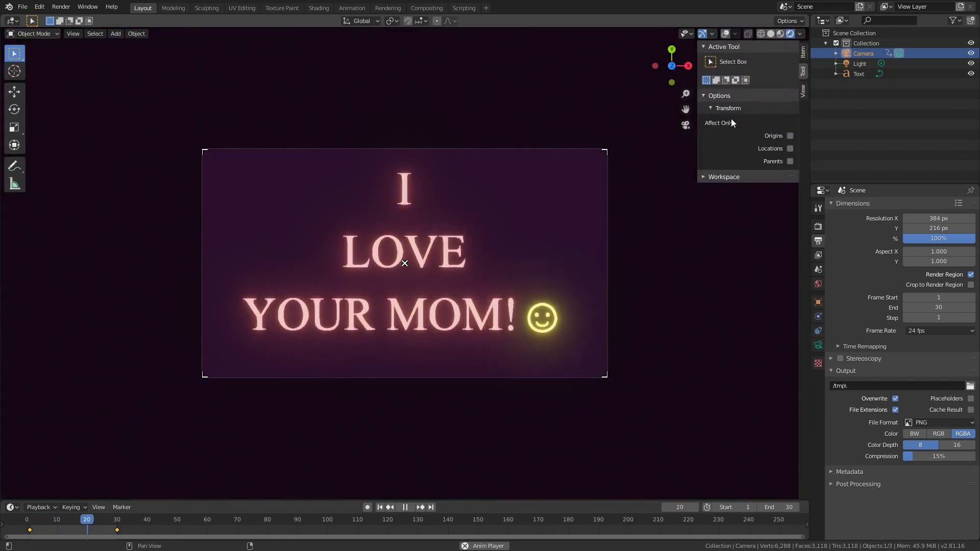
click(722, 177)
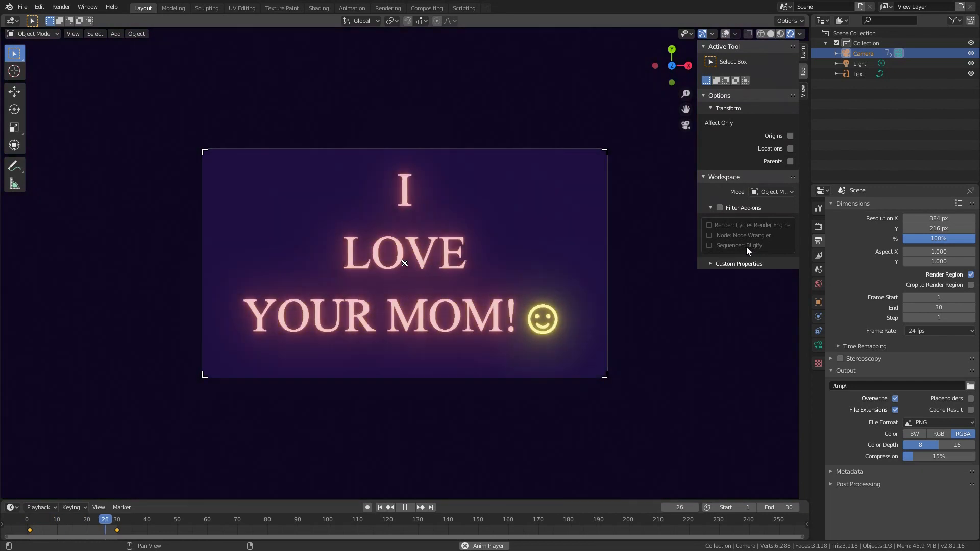
click(69, 519)
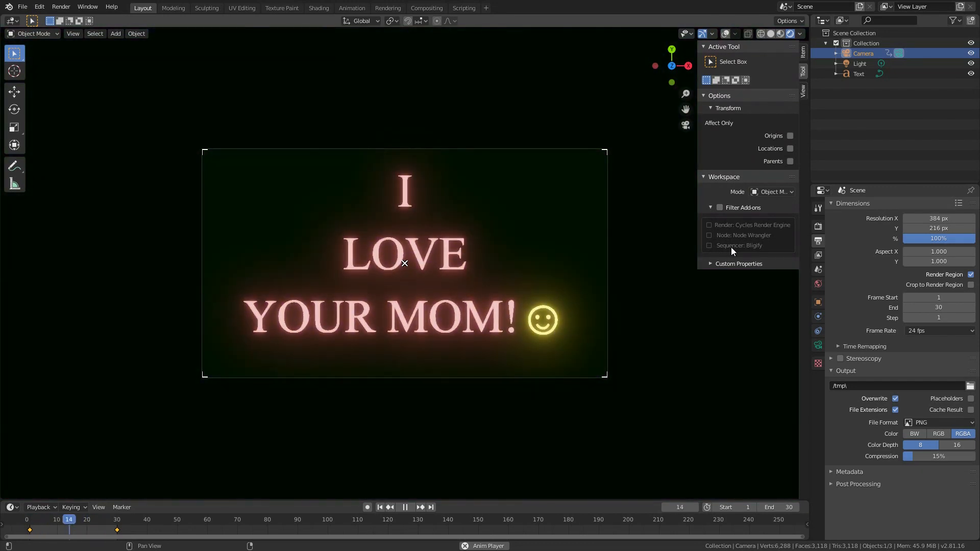
- Back in the Animation workspace, bring up the Graph Editor's editor type list
click(351, 7)
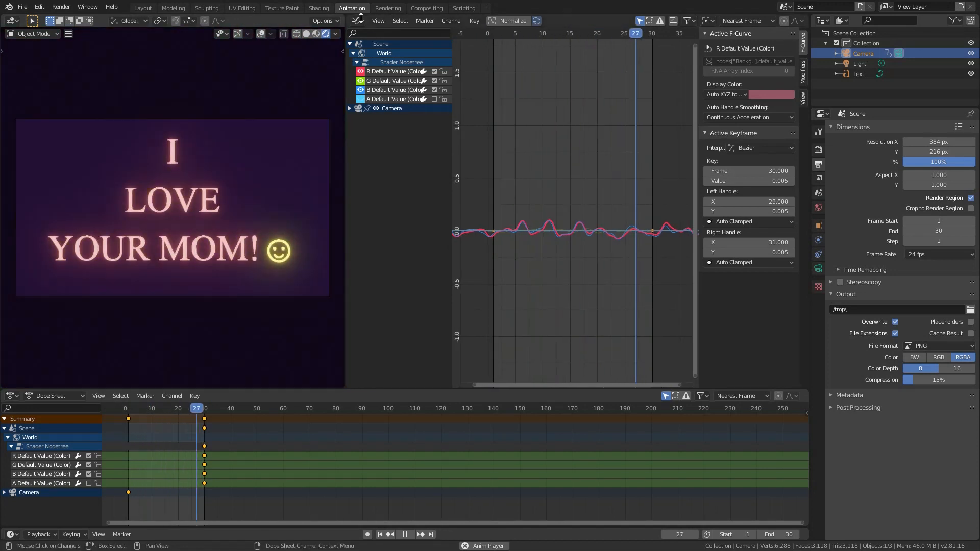
click(353, 20)
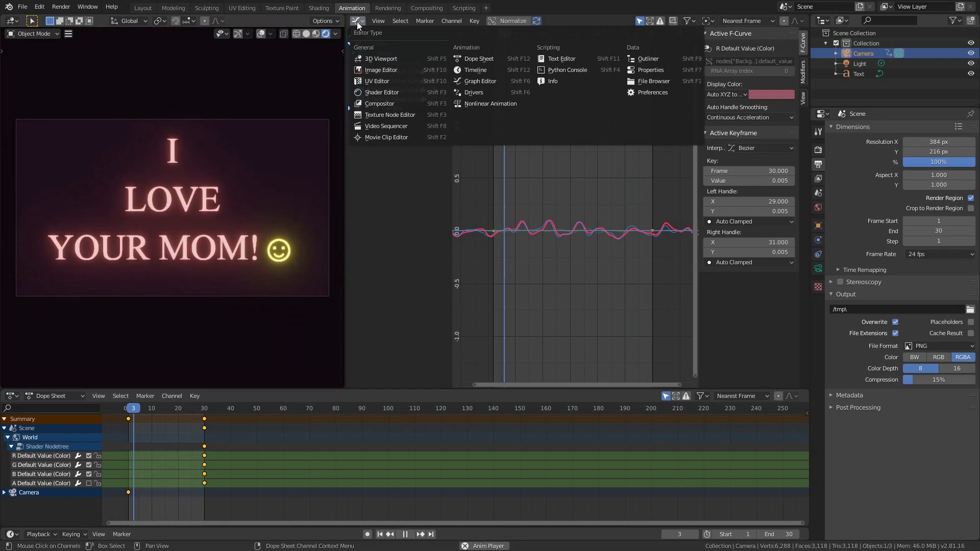
- Switch the area to the Video Sequencer and expand the sidebar's Bligify GIF settings
click(386, 126)
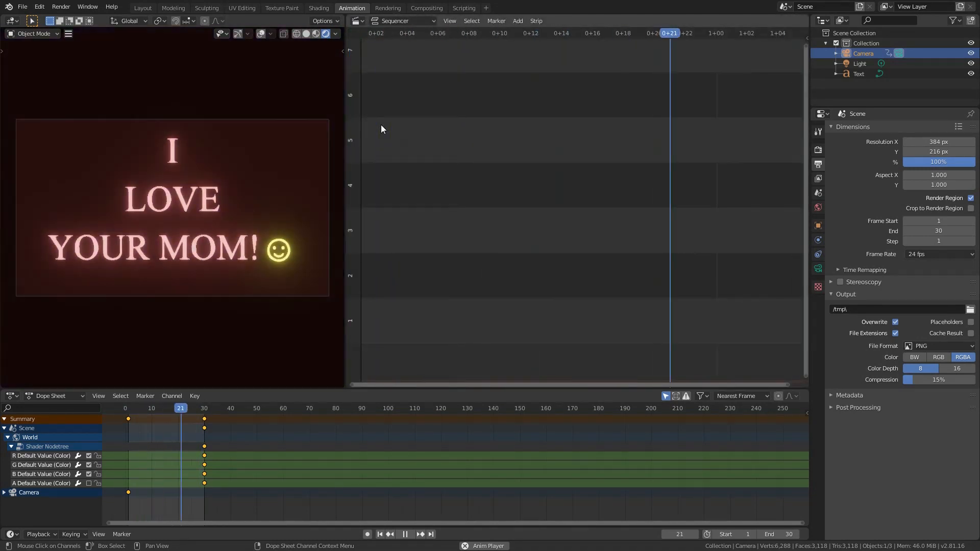
click(149, 408)
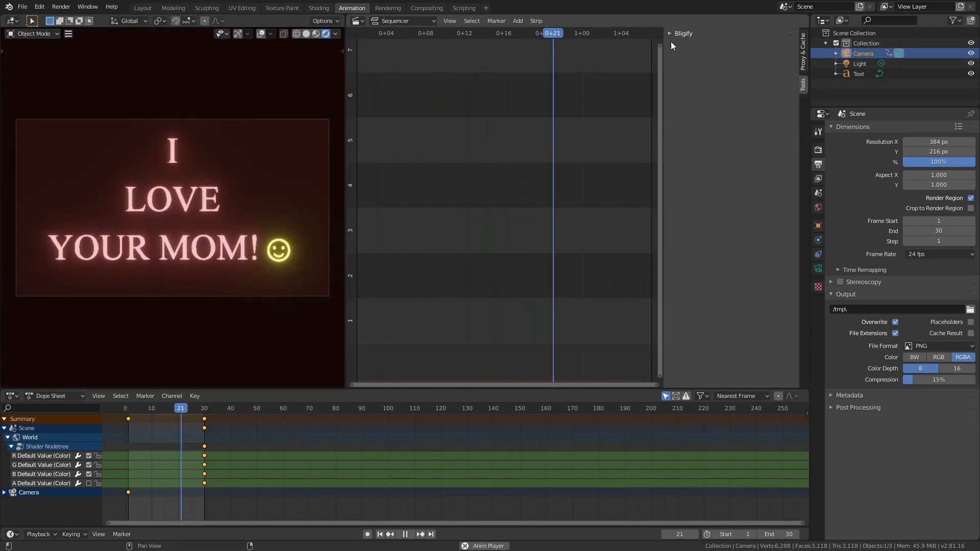
click(669, 33)
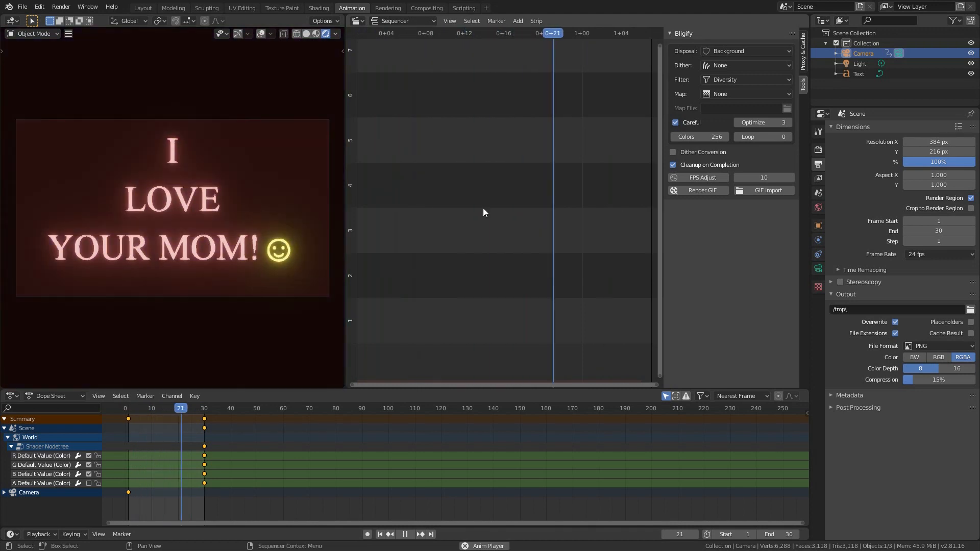
key(alt+tab)
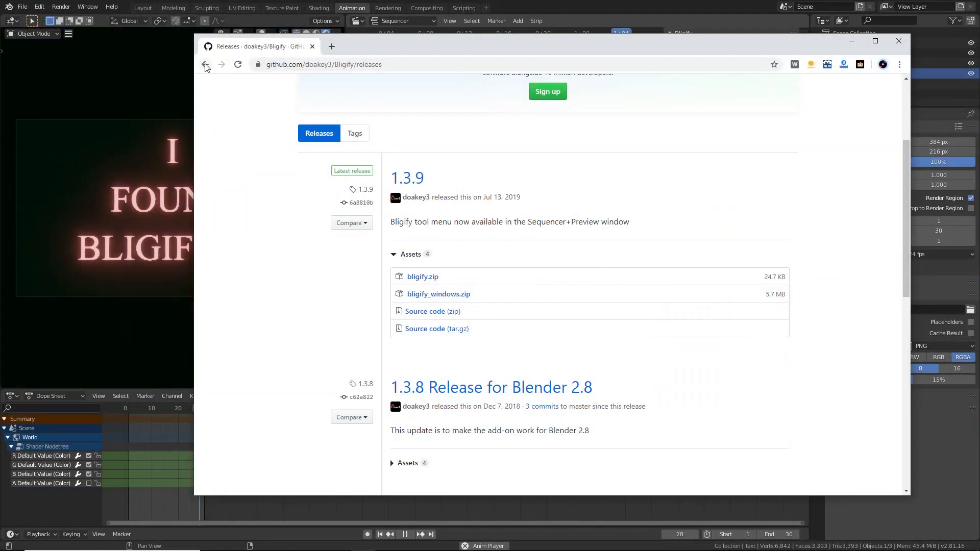
click(205, 64)
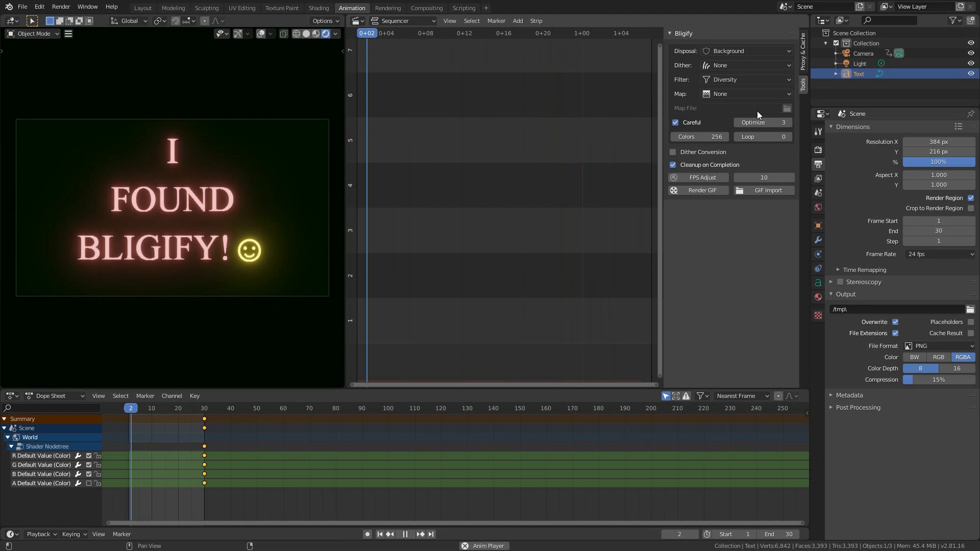
- Launch the Bligify GIF render, saving the output as 'YT video.gif'
click(701, 190)
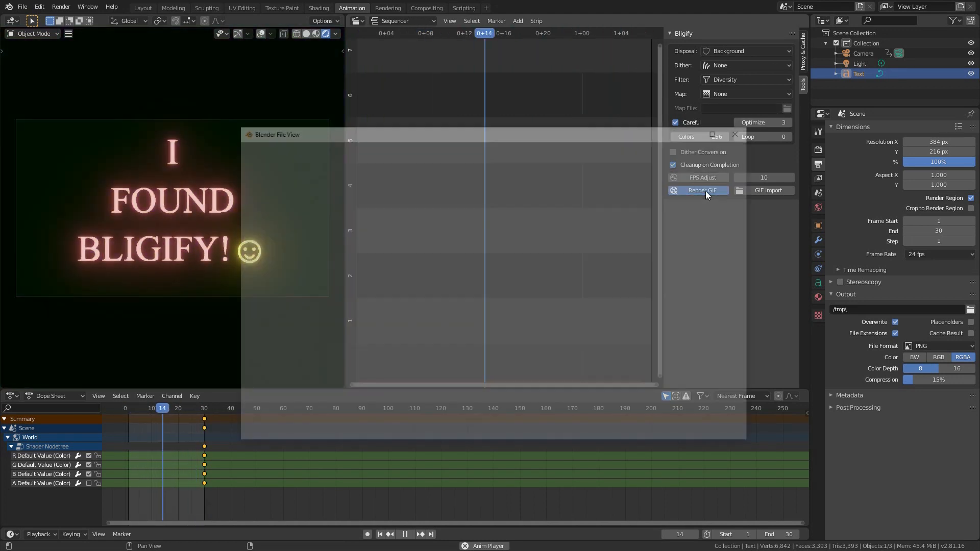
click(702, 189)
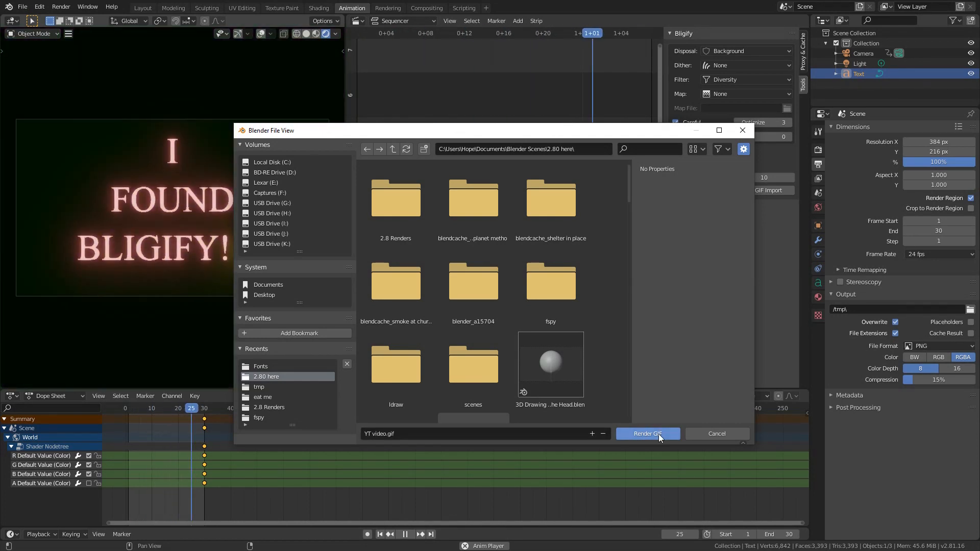
click(647, 433)
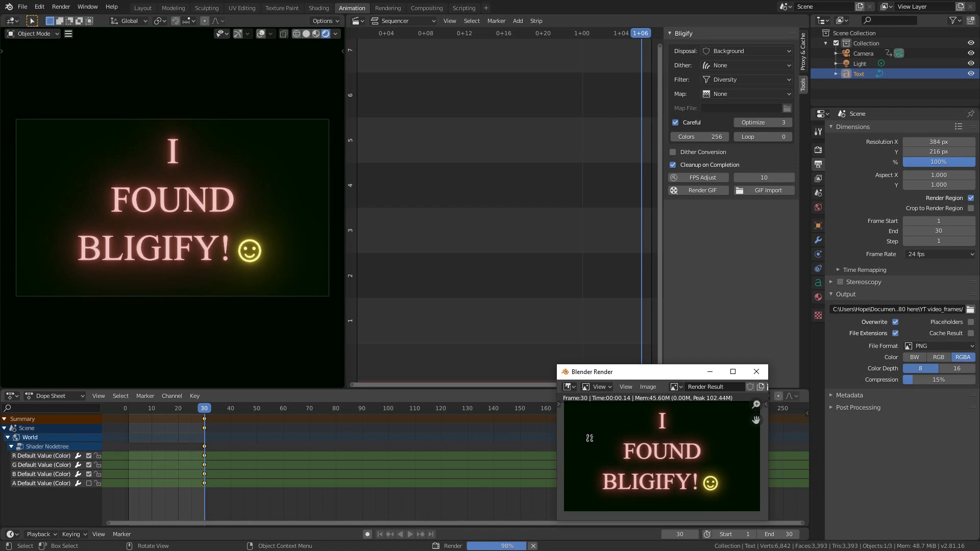
- Close the Blender Render window once the GIF render finishes
click(900, 308)
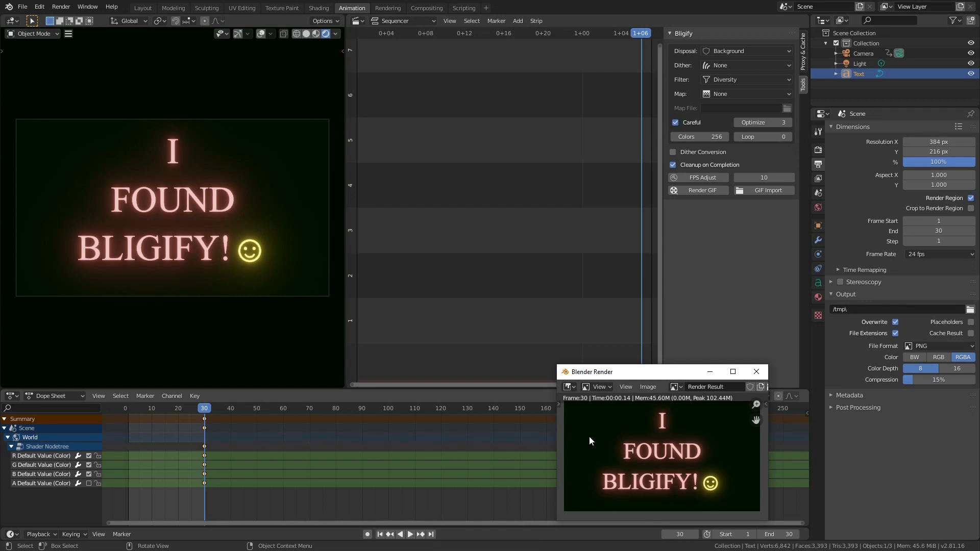
mouse_move(756, 372)
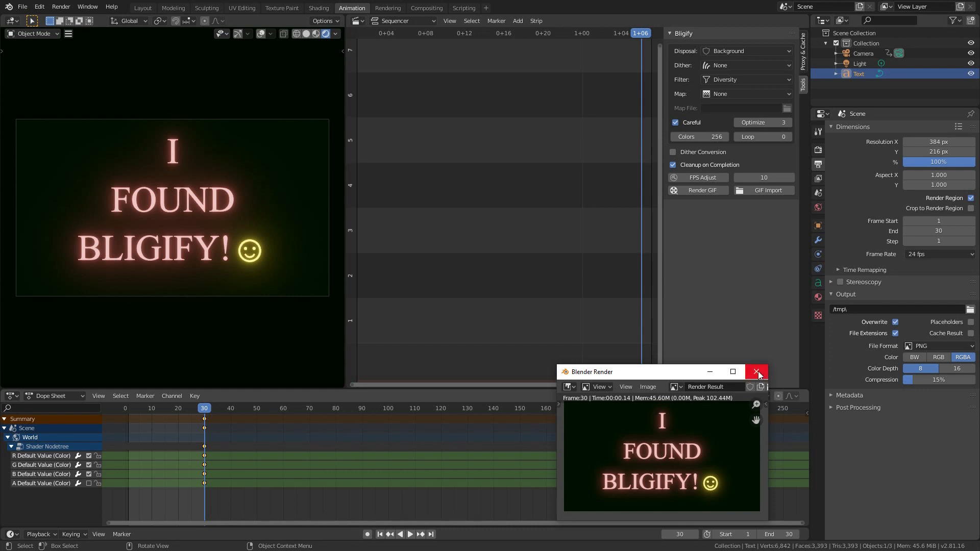
click(756, 372)
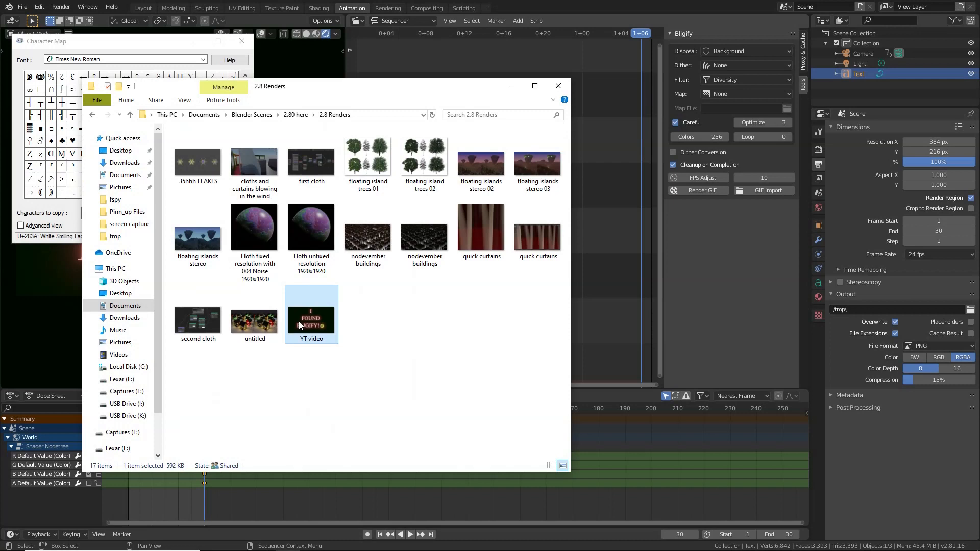
- Preview the YT video GIF in Photos, then close Photos and the renders folder
double_click(310, 312)
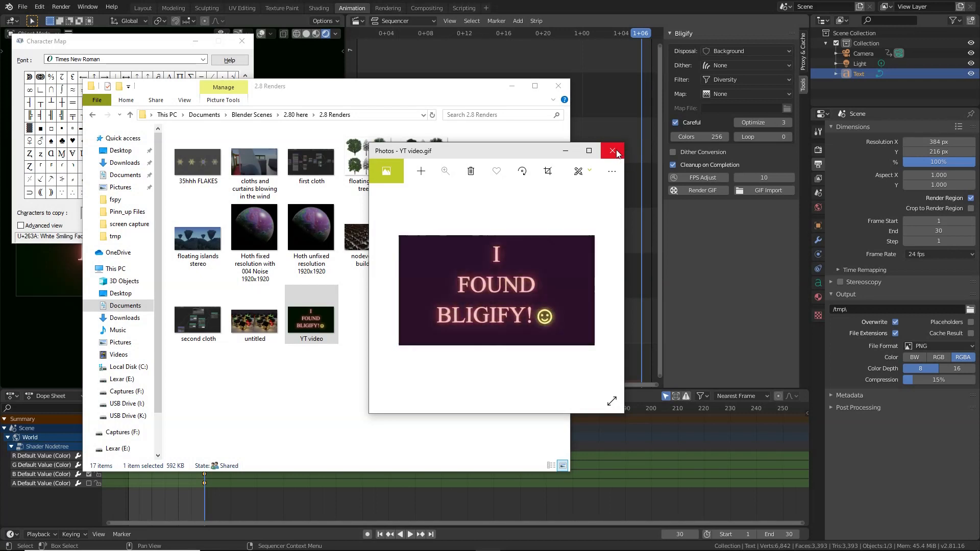
click(611, 151)
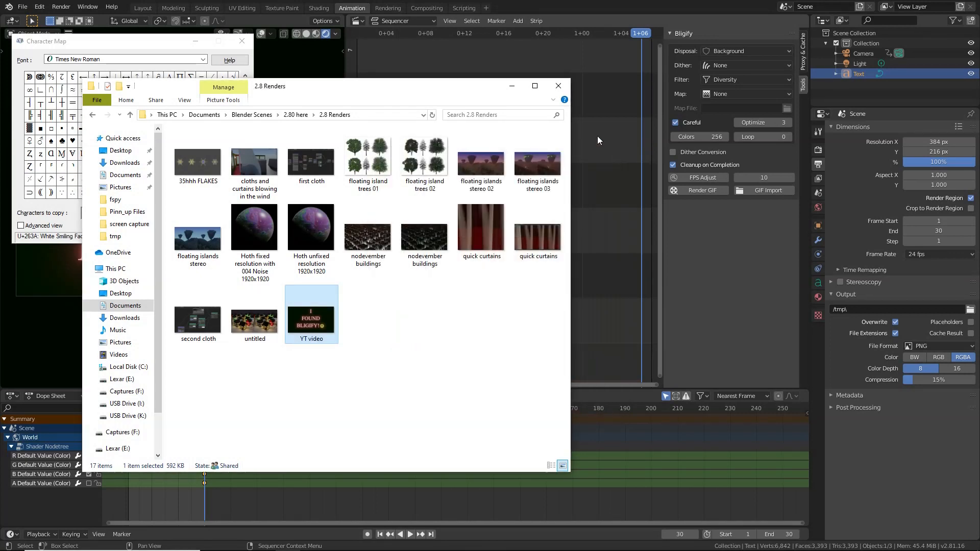
click(557, 86)
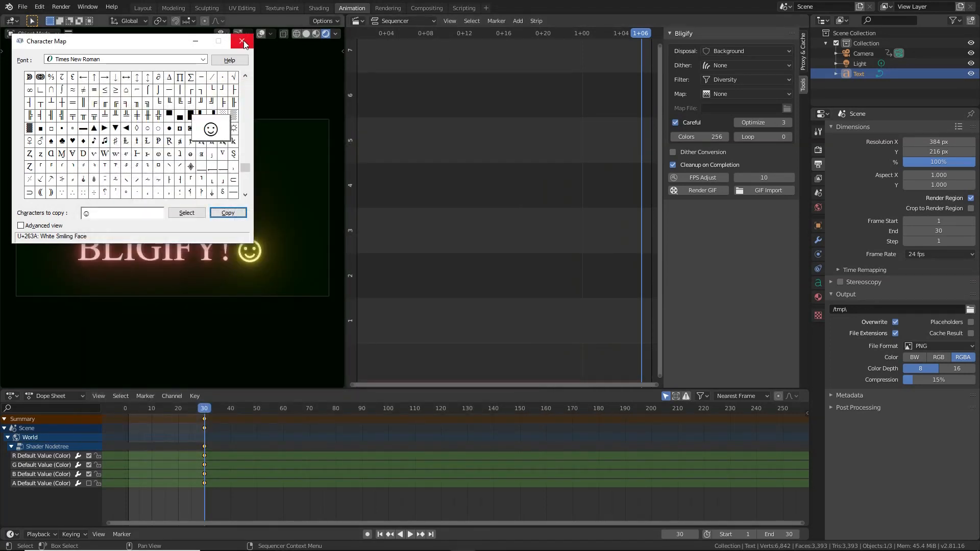
- Close Character Map and return Blender to the Layout workspace
click(243, 41)
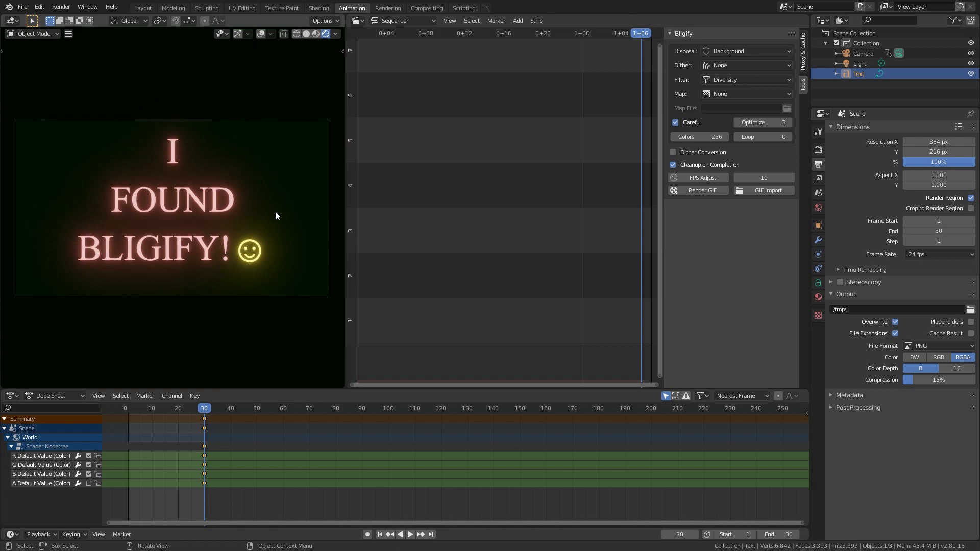
click(409, 534)
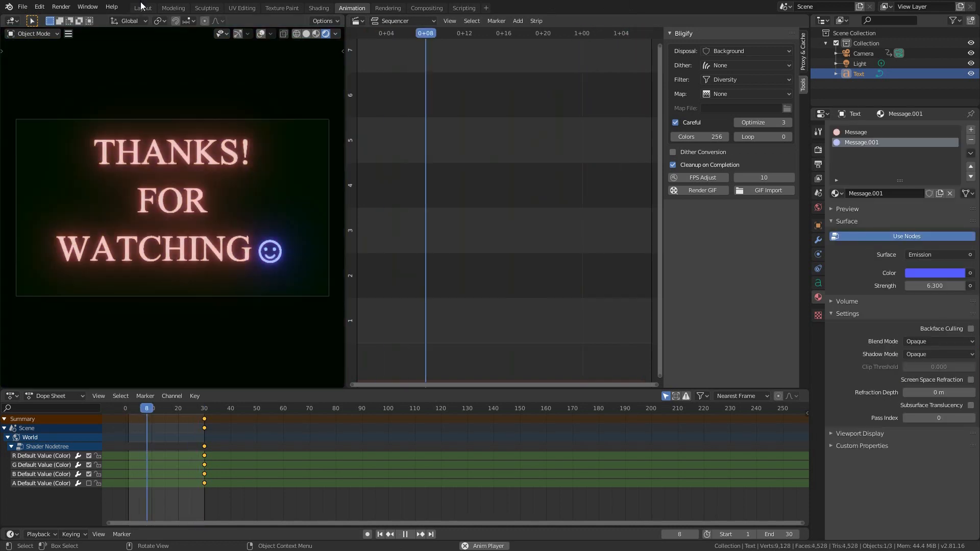
click(143, 7)
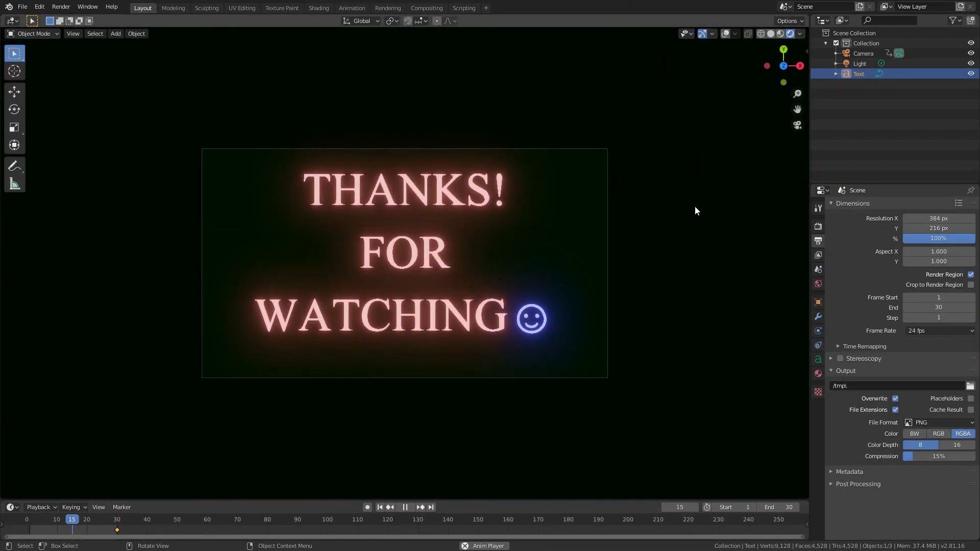